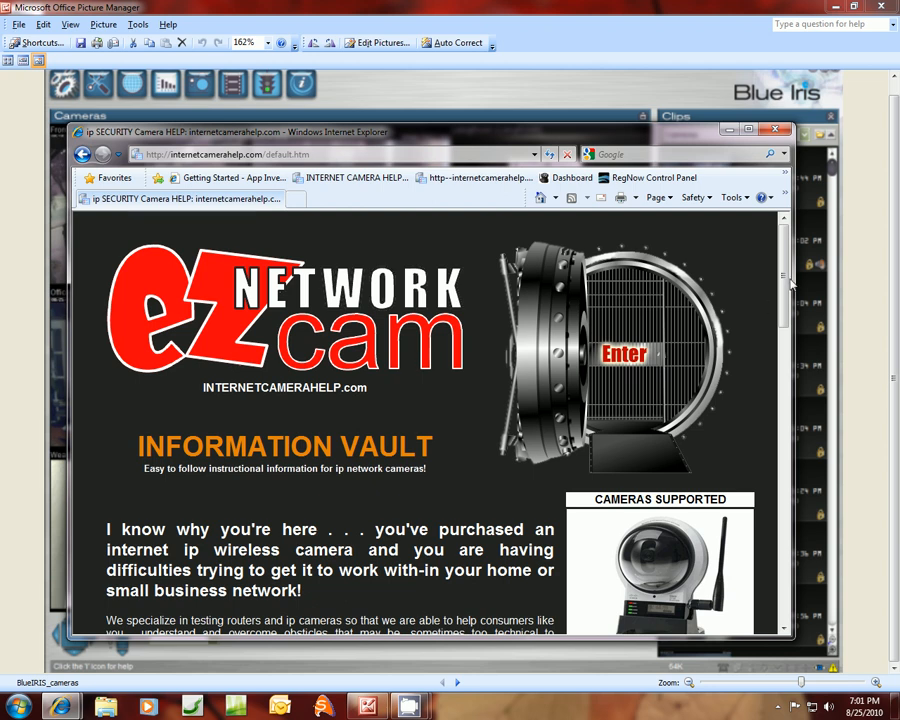
- Scroll through the picture list to the BlueIRIS_cameras screenshot with eight live camera views
{"action": "scroll", "scroll_direction": "down", "scroll_amount": 3}
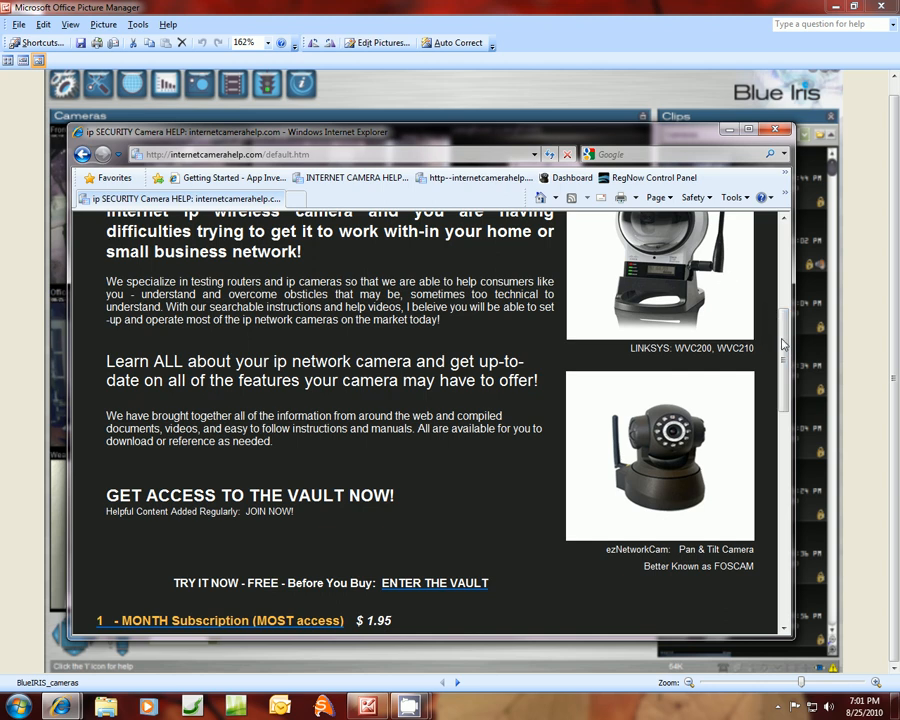
{"action": "scroll", "scroll_direction": "down", "scroll_amount": 3}
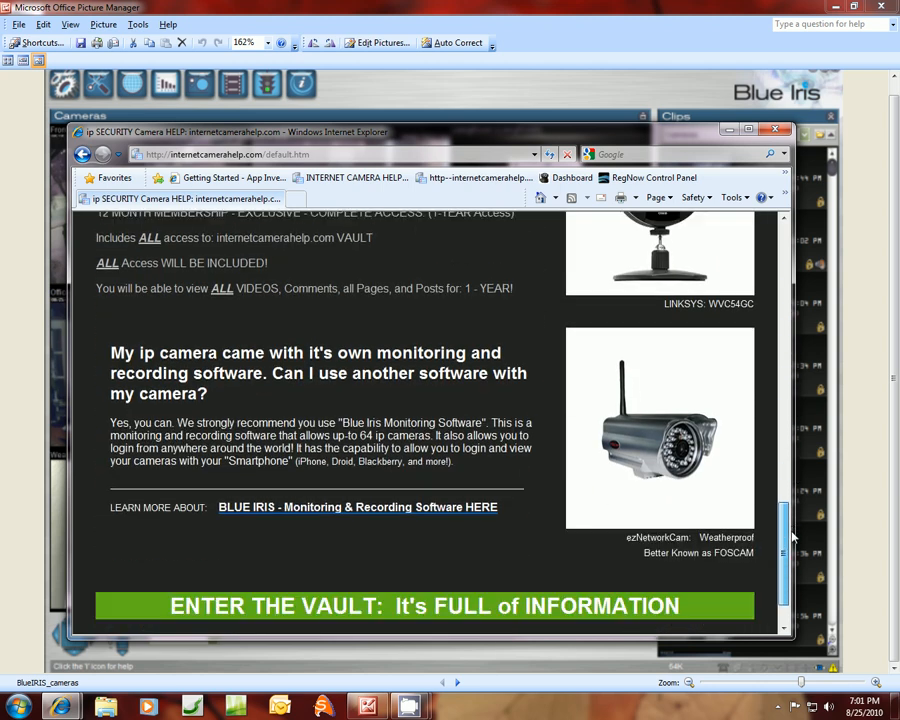
{"action": "scroll", "scroll_direction": "down", "scroll_amount": 3}
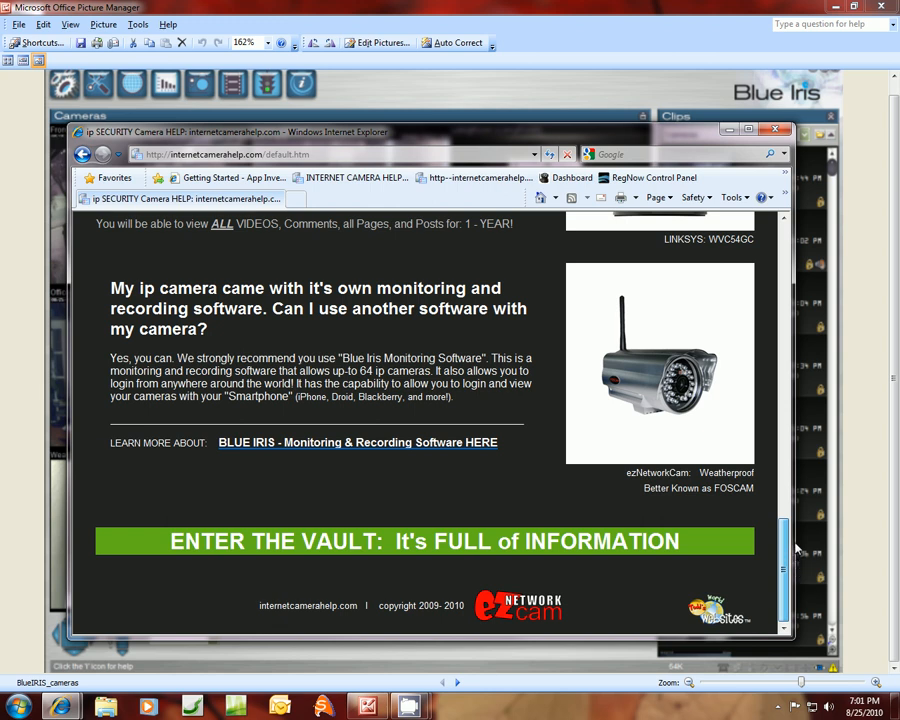
{"action": "scroll", "scroll_direction": "up", "scroll_amount": 3}
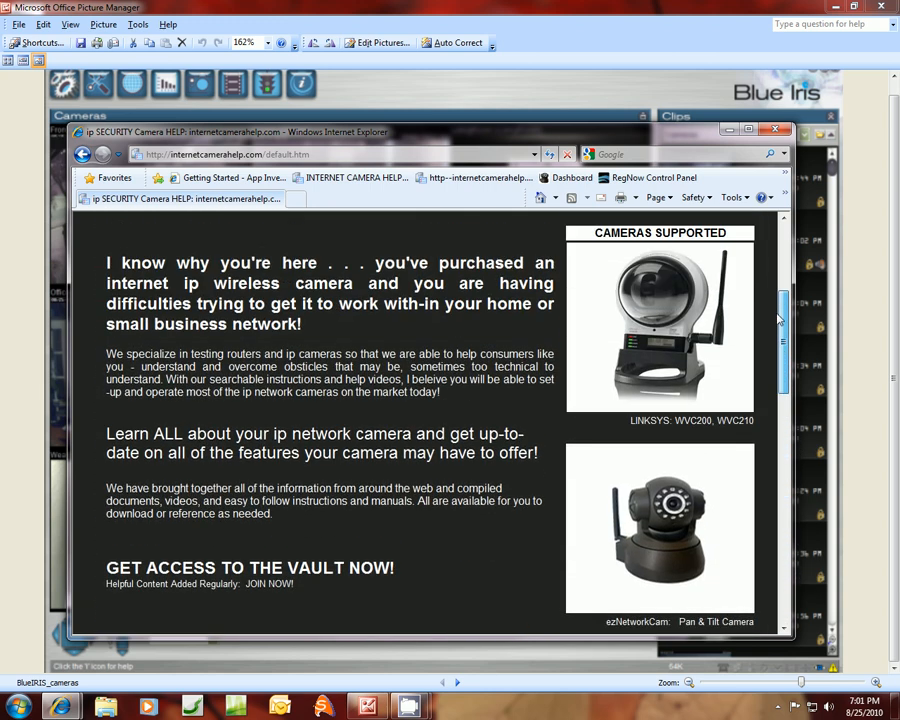
{"action": "scroll", "scroll_direction": "up", "scroll_amount": 3}
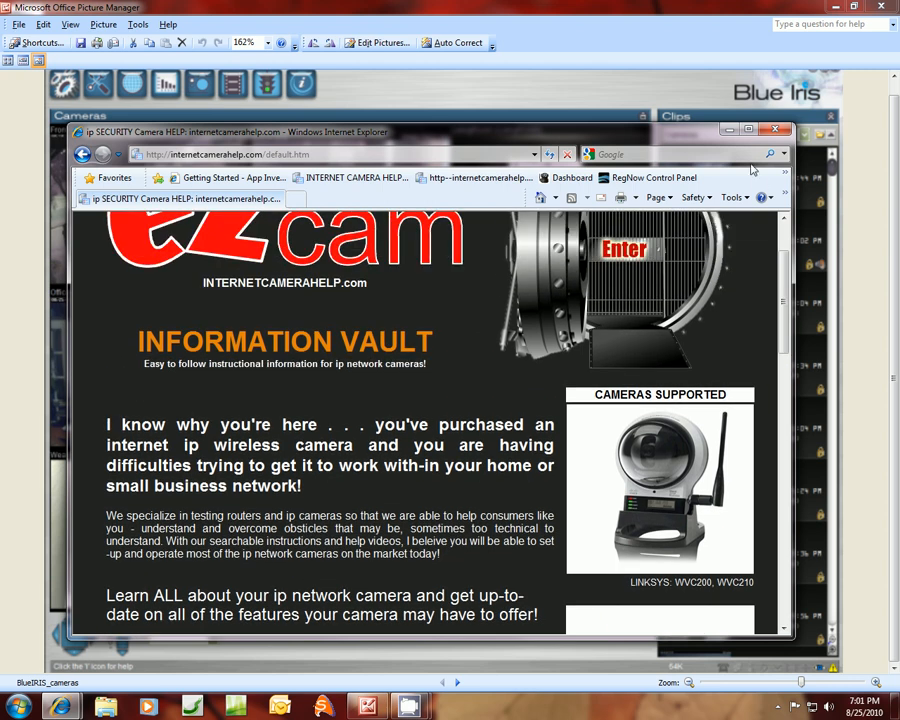
{"action": "mouse_move", "coordinate": [730, 131]}
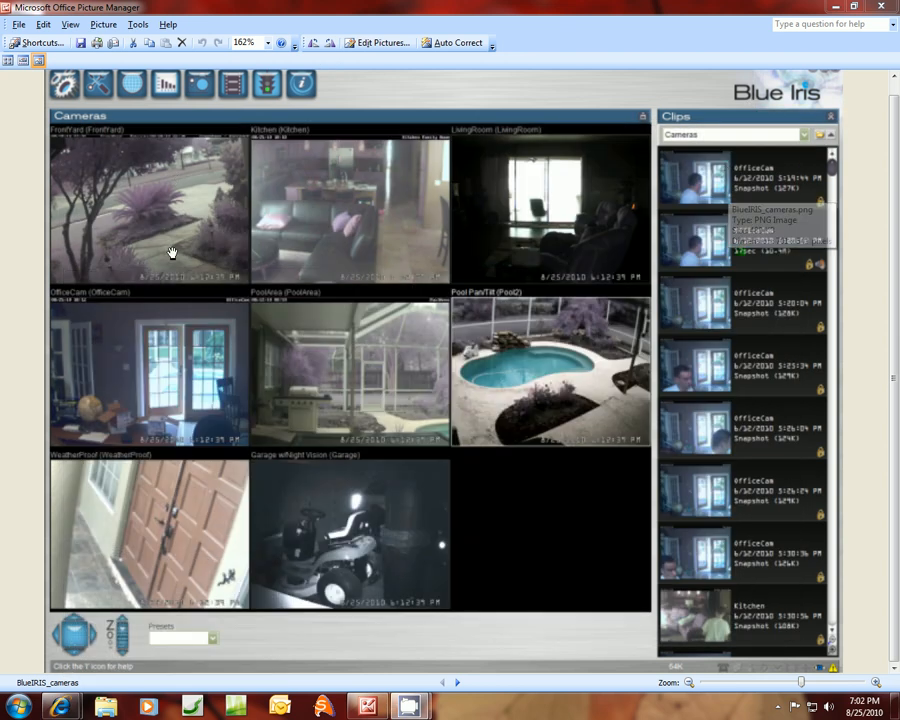
{"action": "mouse_move", "coordinate": [469, 205]}
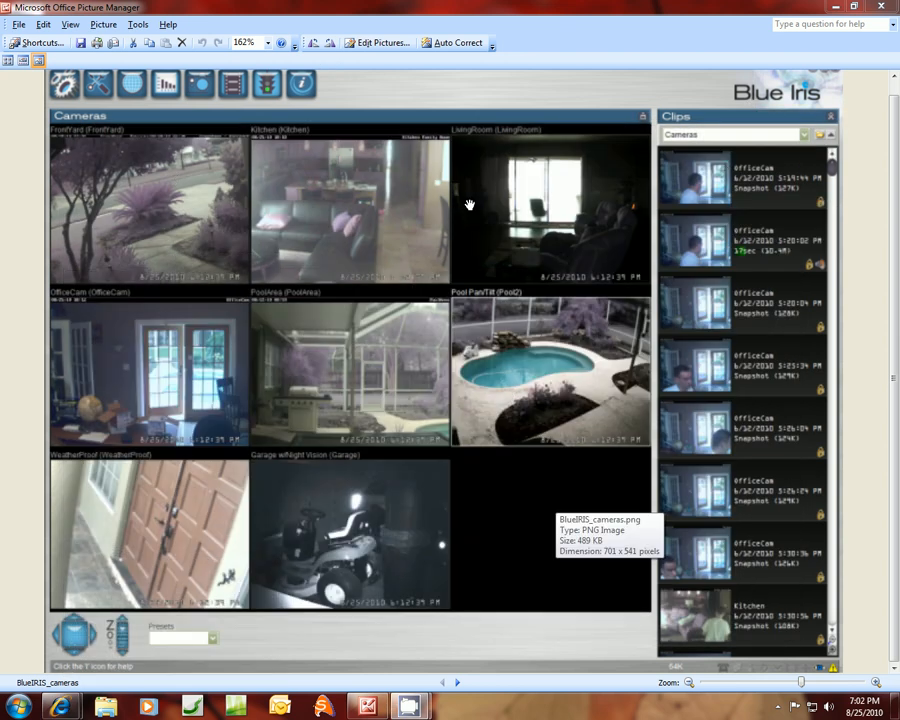
{"action": "mouse_move", "coordinate": [165, 560]}
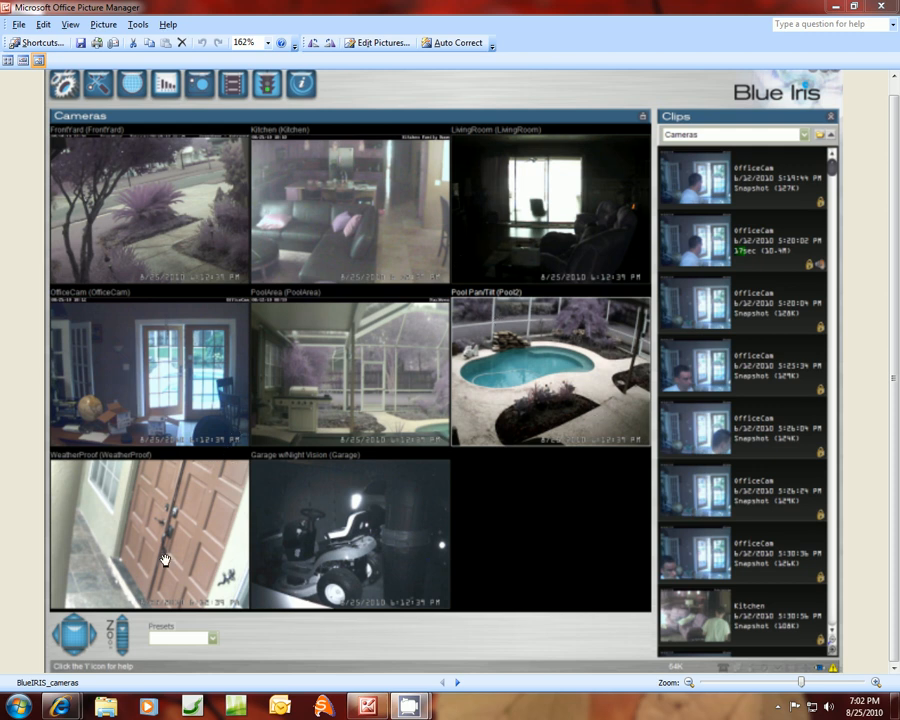
{"action": "mouse_move", "coordinate": [285, 125]}
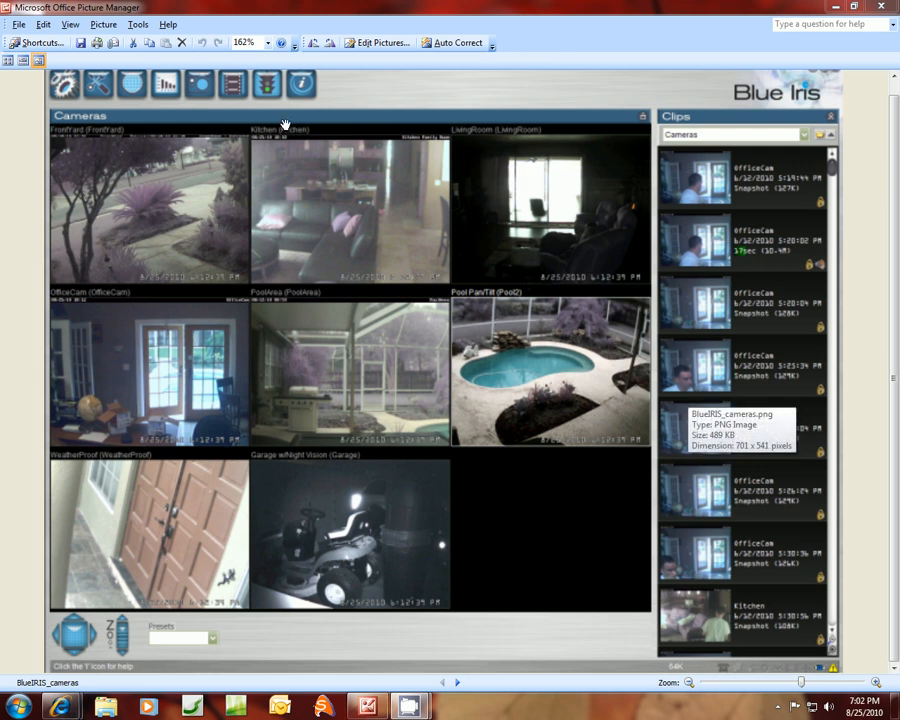
{"action": "mouse_move", "coordinate": [458, 683]}
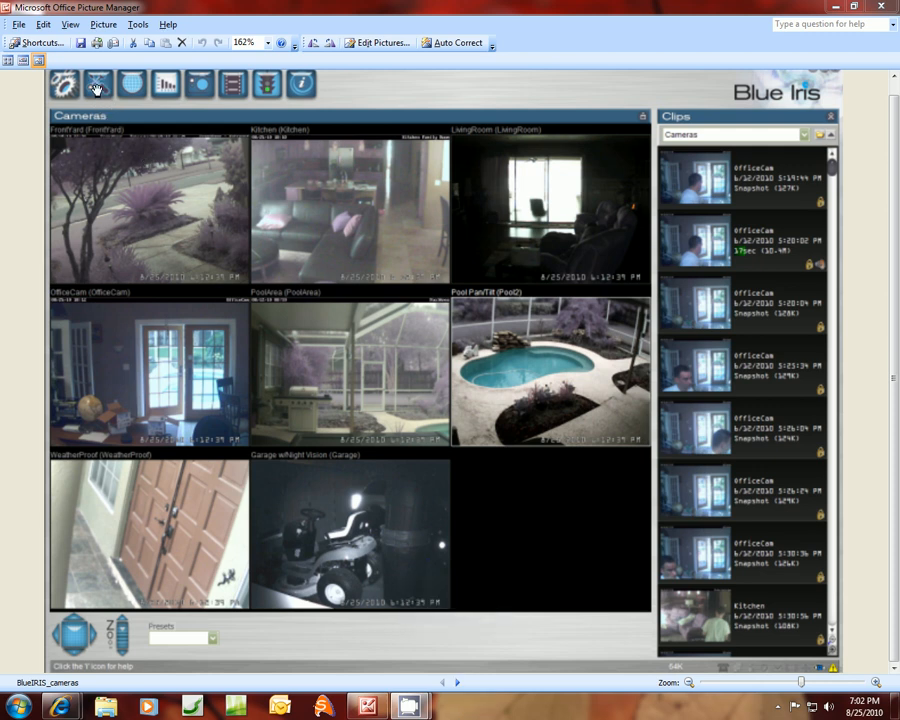
{"action": "mouse_move", "coordinate": [98, 84]}
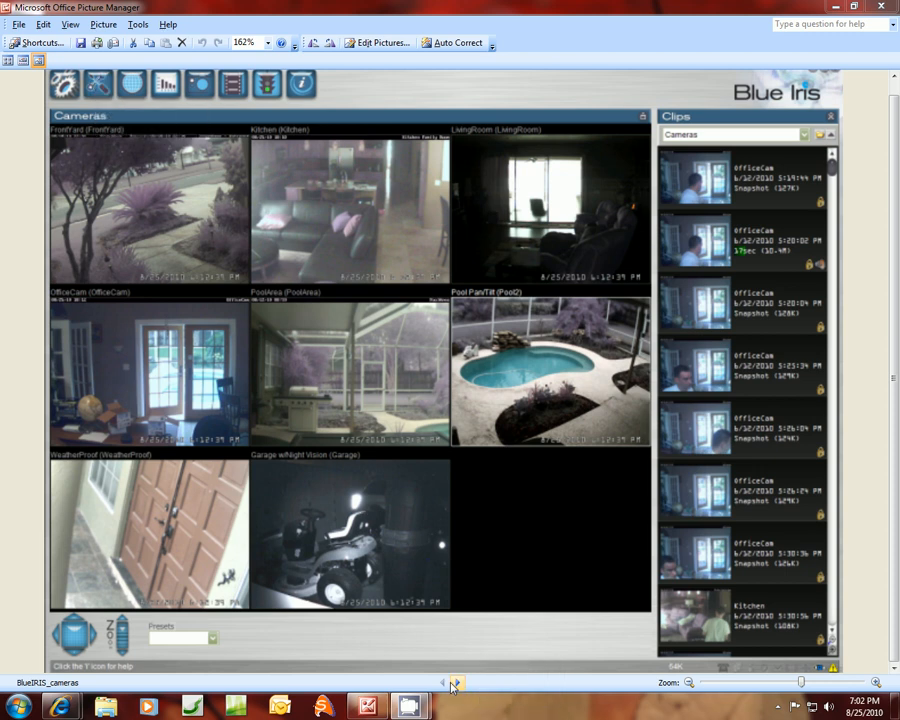
- Advance to the BlueIRIS_tools screenshot showing the Options dialog's About page
{"action": "left_click", "coordinate": [301, 83]}
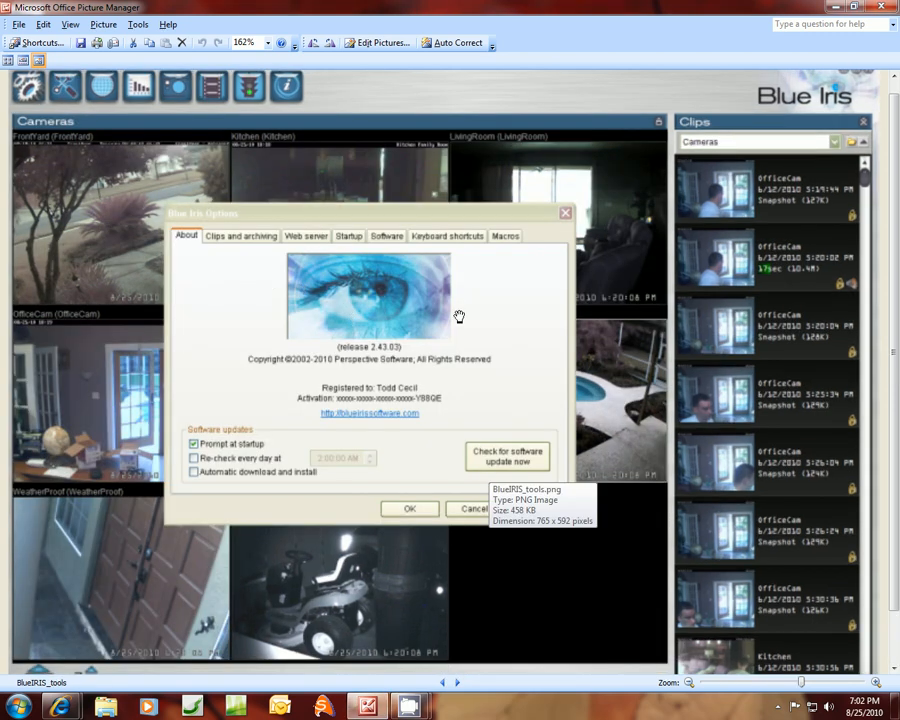
{"action": "mouse_move", "coordinate": [321, 271]}
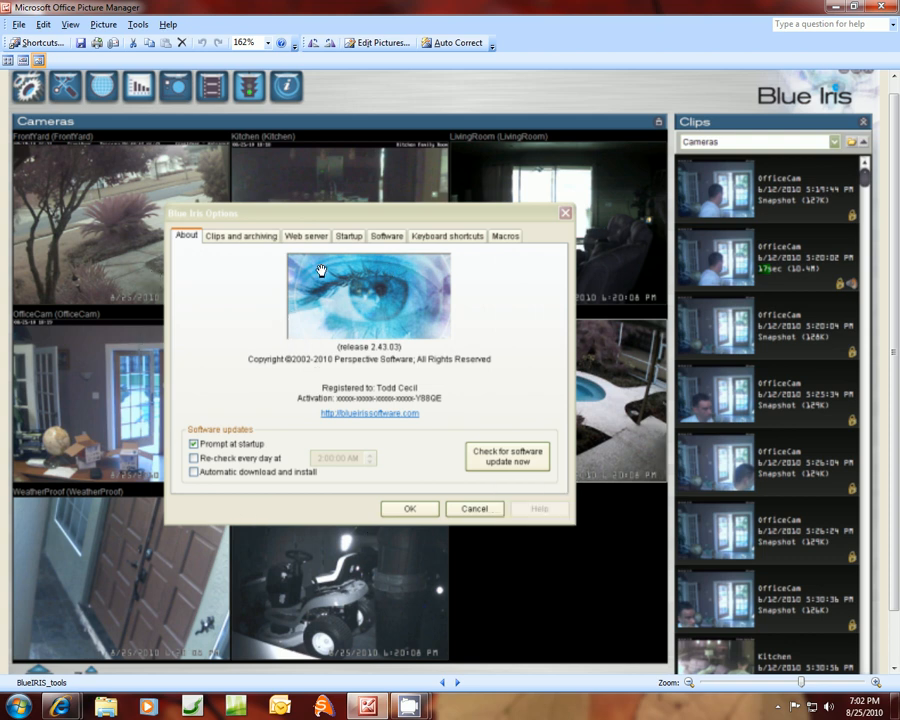
{"action": "mouse_move", "coordinate": [307, 237]}
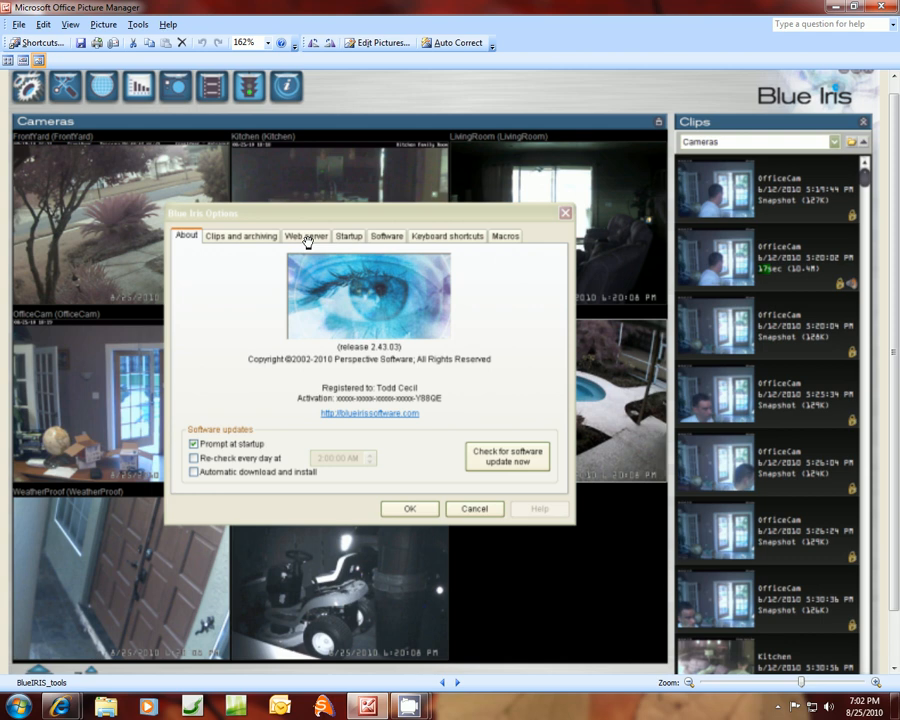
{"action": "mouse_move", "coordinate": [468, 542]}
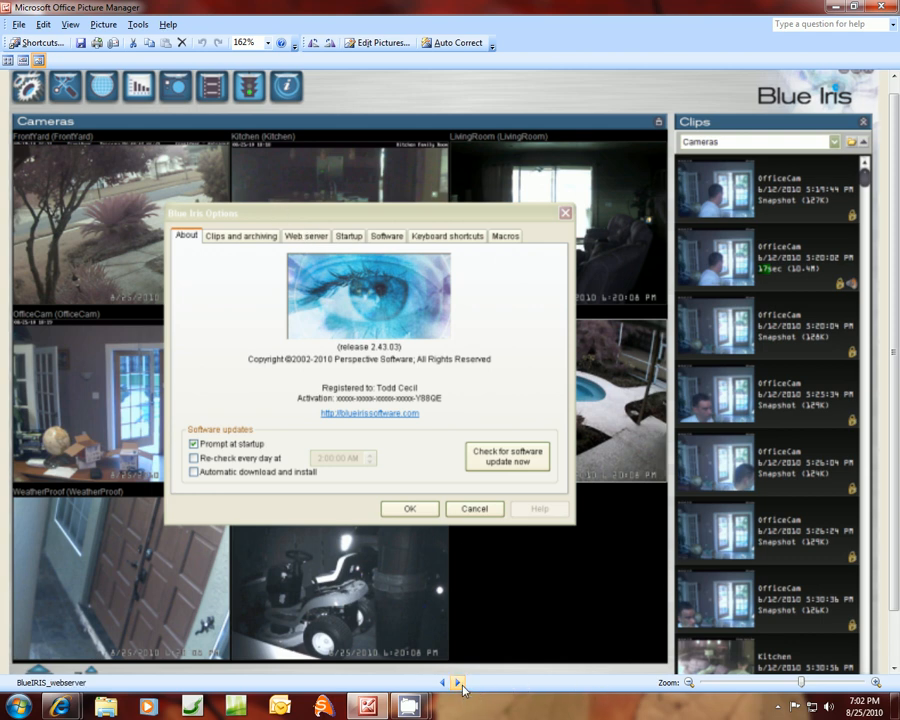
- Advance to the BlueIRIS_webserver screenshot and point out the HTTP web server on port 1050 option
{"action": "left_click", "coordinate": [306, 235]}
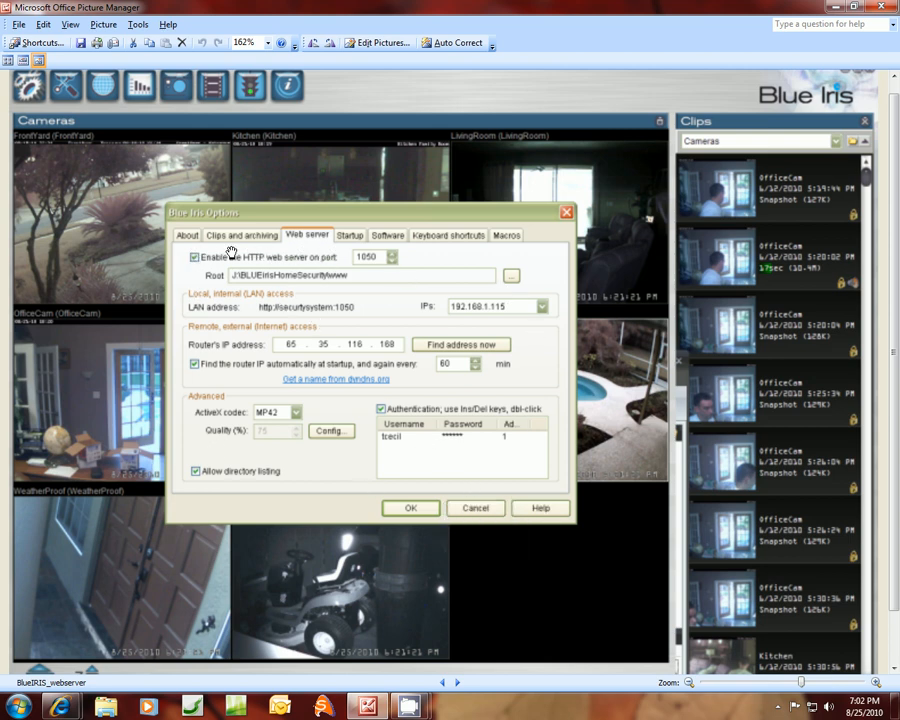
{"action": "mouse_move", "coordinate": [505, 457]}
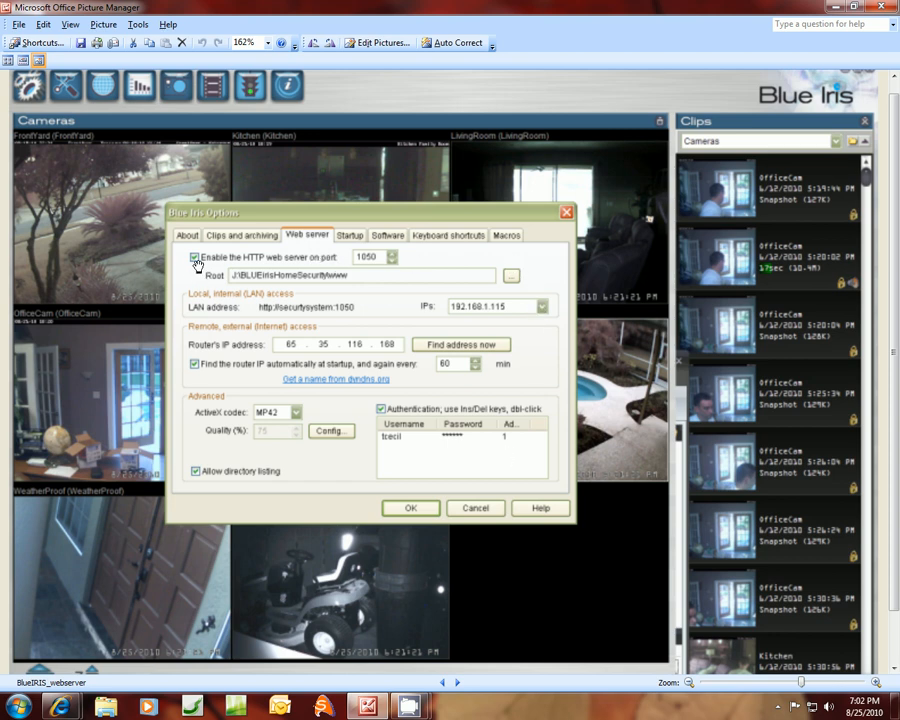
{"action": "left_click", "coordinate": [194, 258]}
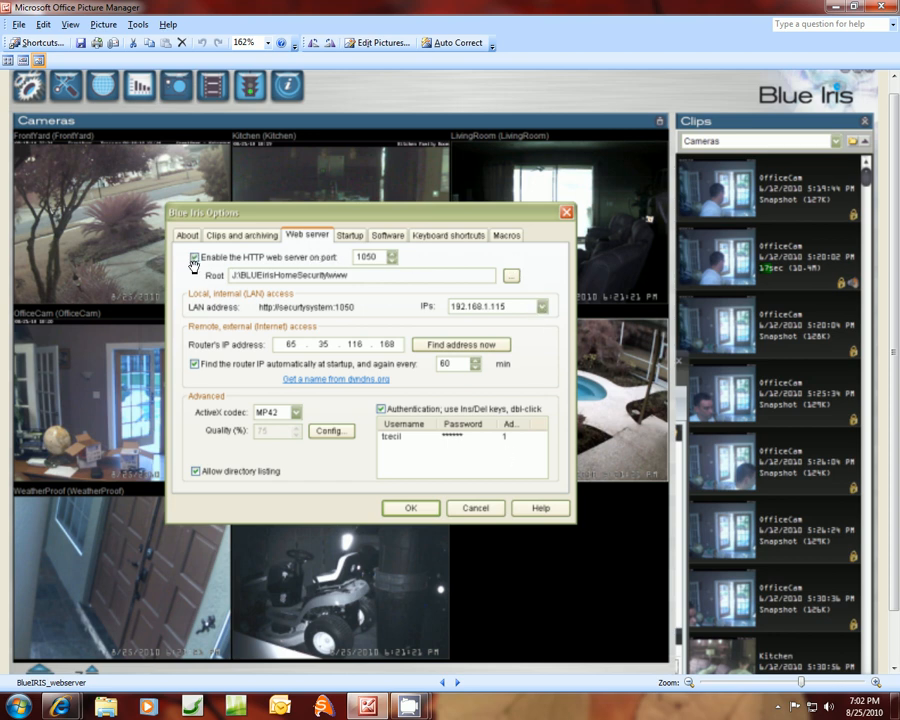
{"action": "left_click", "coordinate": [194, 257]}
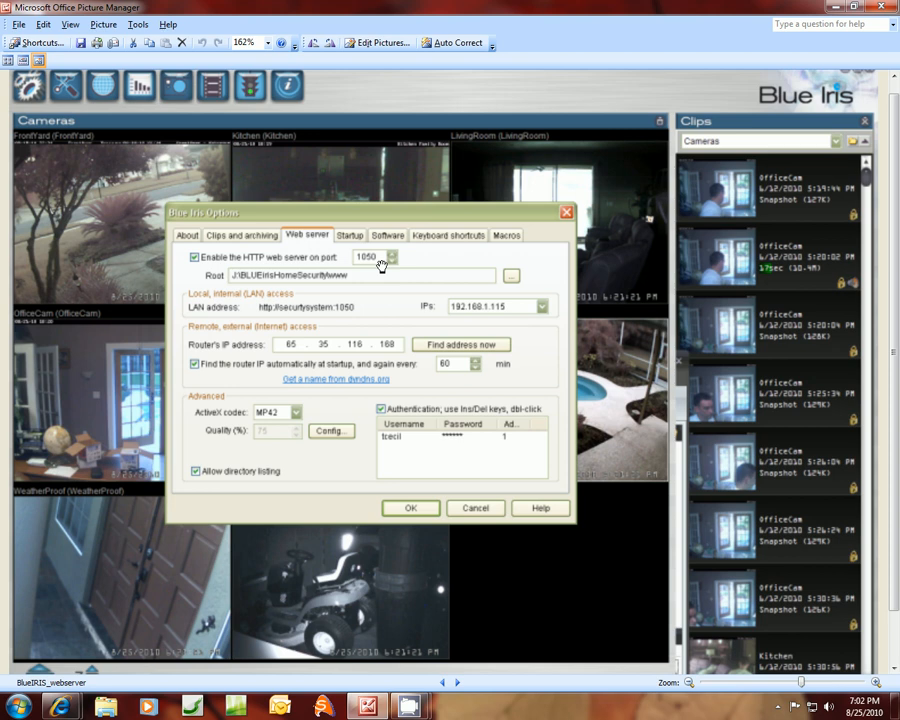
{"action": "mouse_move", "coordinate": [350, 271]}
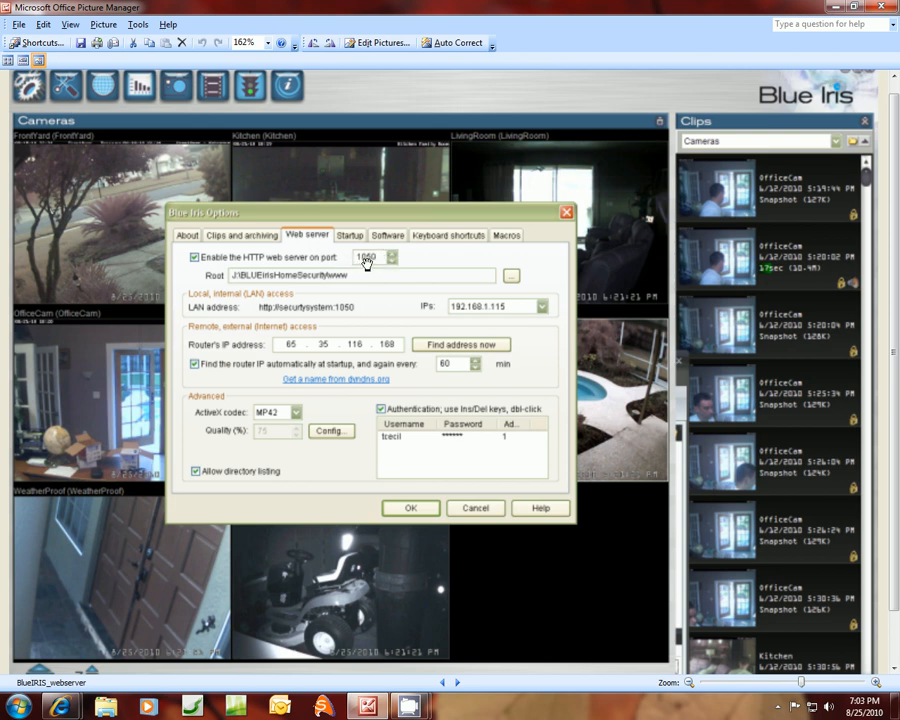
{"action": "mouse_move", "coordinate": [408, 258]}
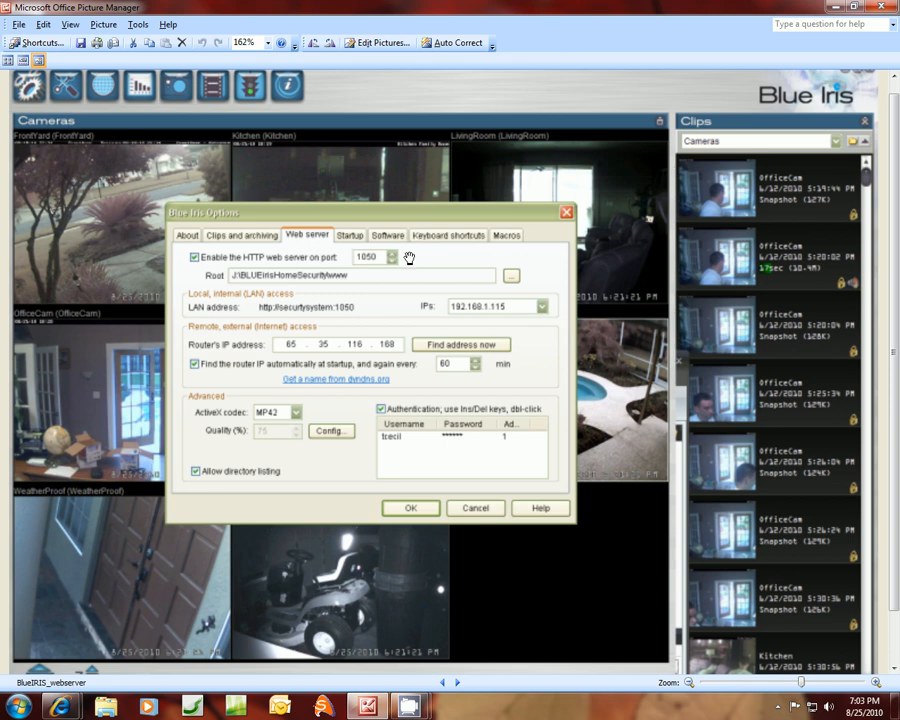
{"action": "mouse_move", "coordinate": [267, 270]}
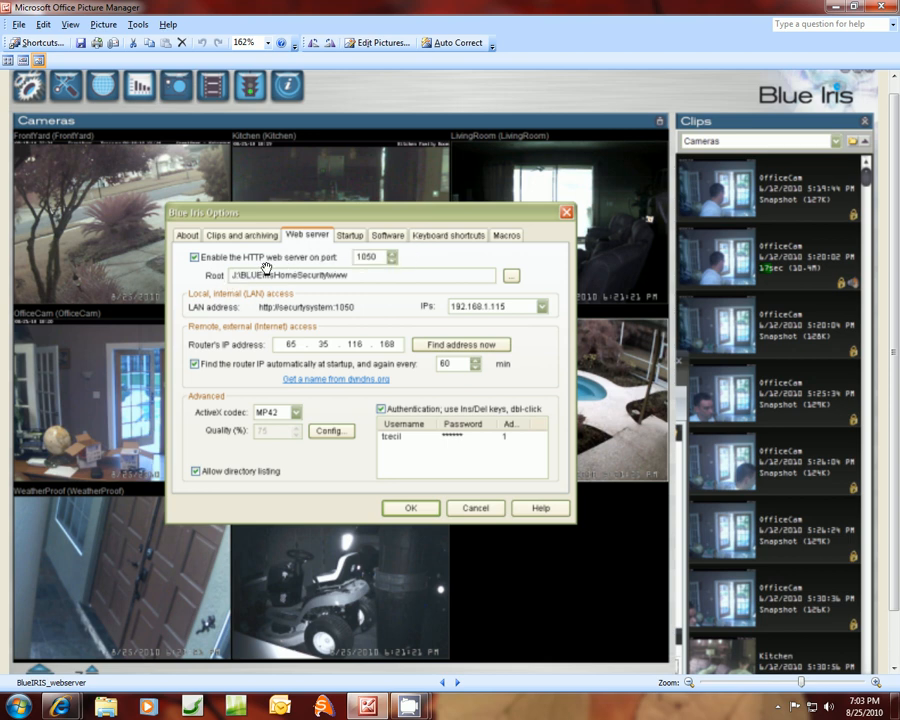
{"action": "mouse_move", "coordinate": [445, 348]}
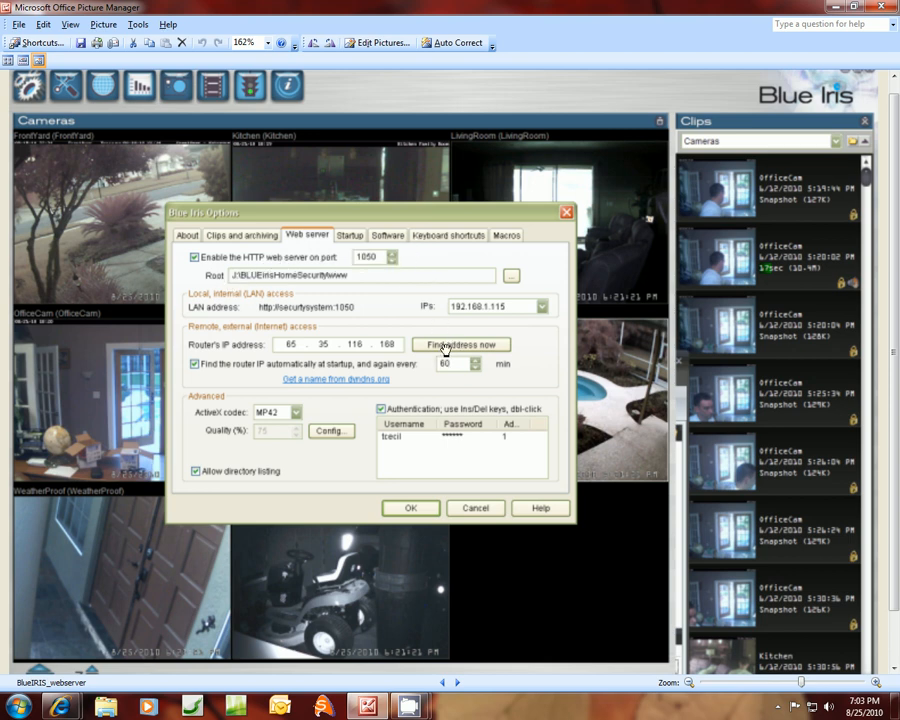
{"action": "mouse_move", "coordinate": [217, 277]}
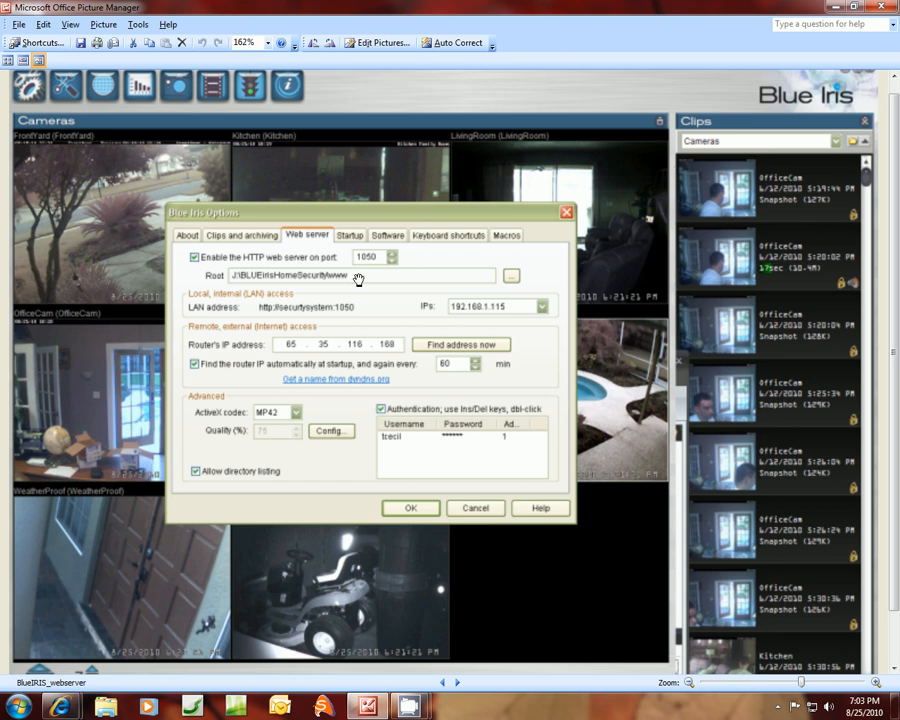
{"action": "mouse_move", "coordinate": [461, 281]}
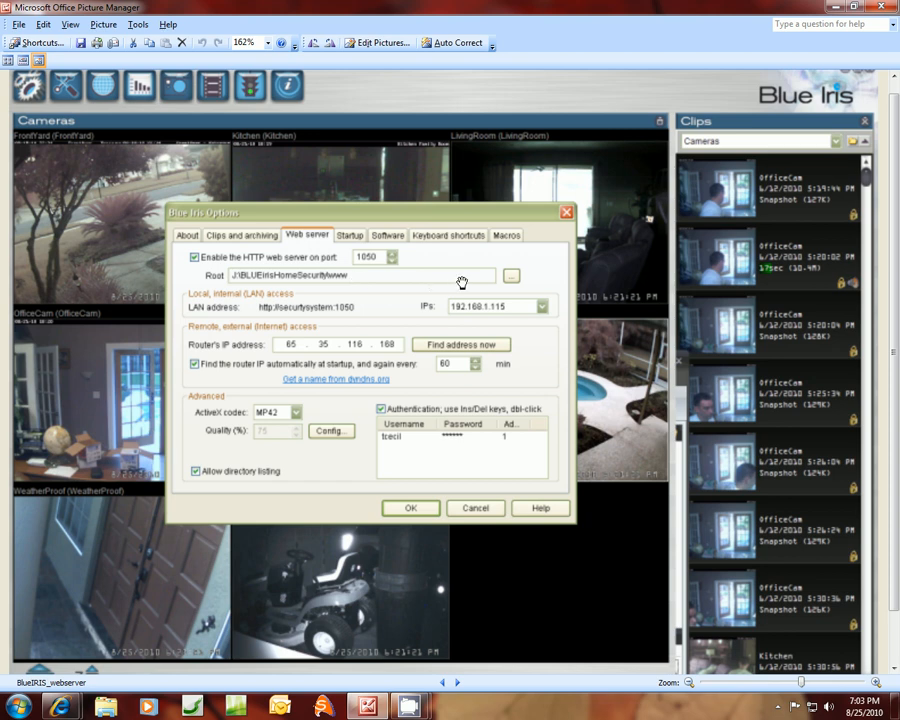
{"action": "mouse_move", "coordinate": [512, 280]}
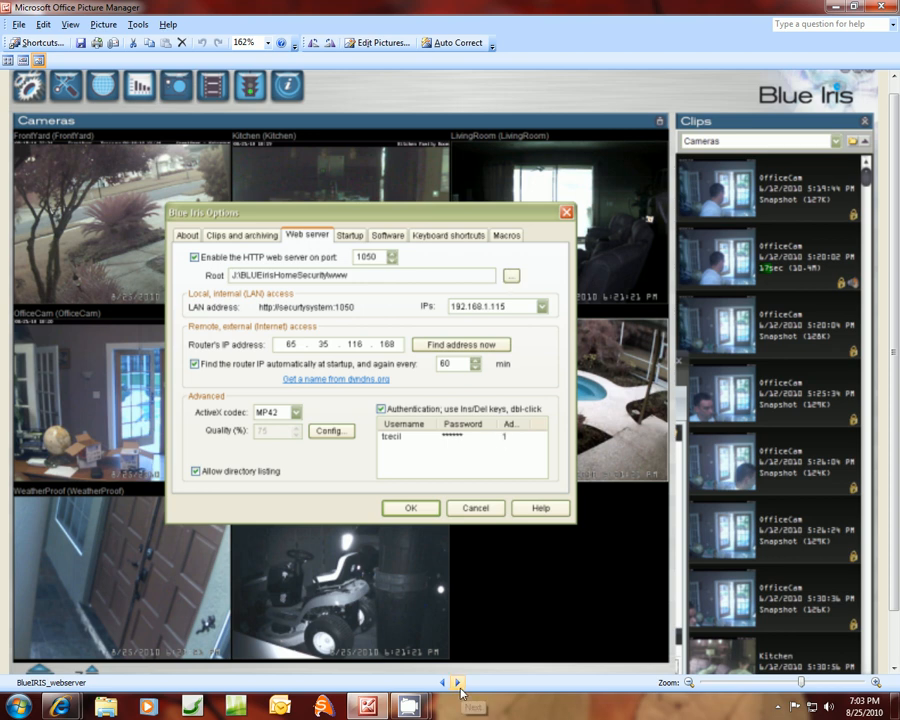
- Advance through the Web server settings close-up to the BlueIRIS_webserver2ROOTfile folder-browser screenshot
{"action": "left_click", "coordinate": [457, 682]}
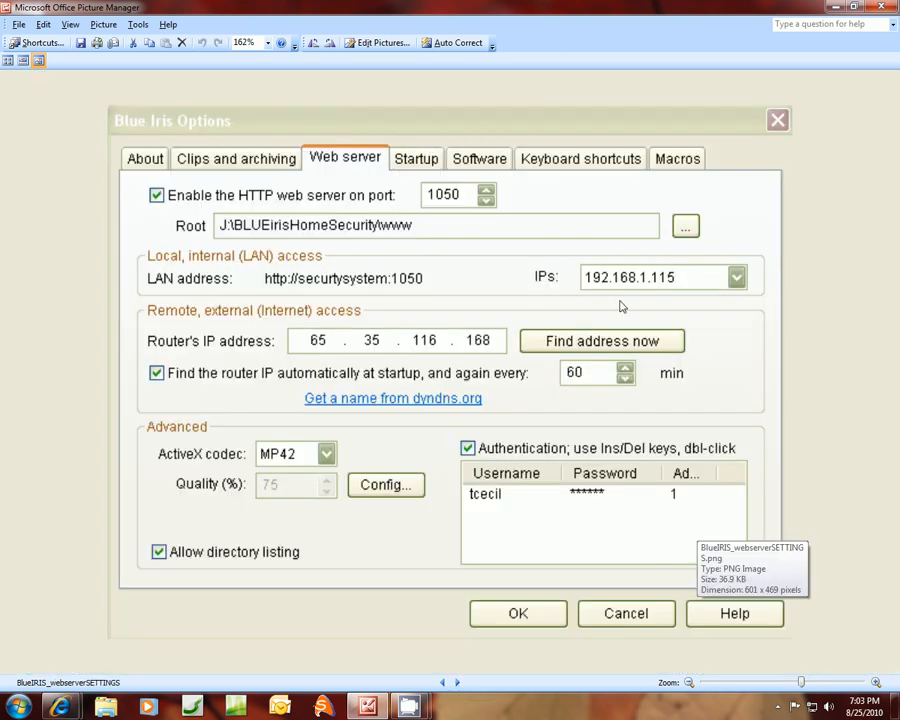
{"action": "mouse_move", "coordinate": [710, 237]}
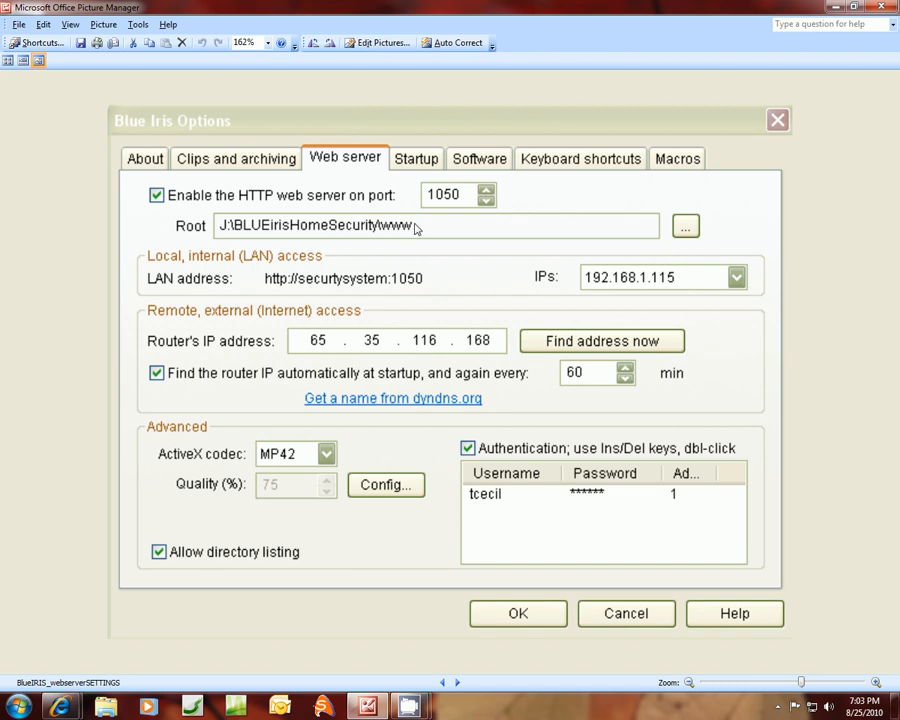
{"action": "mouse_move", "coordinate": [690, 230]}
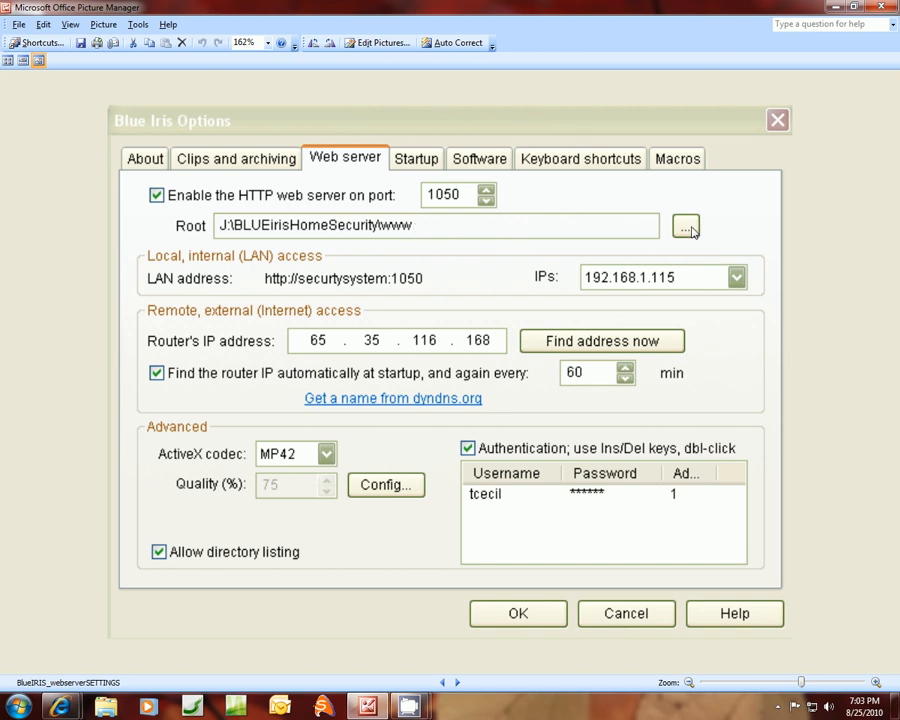
{"action": "mouse_move", "coordinate": [452, 683]}
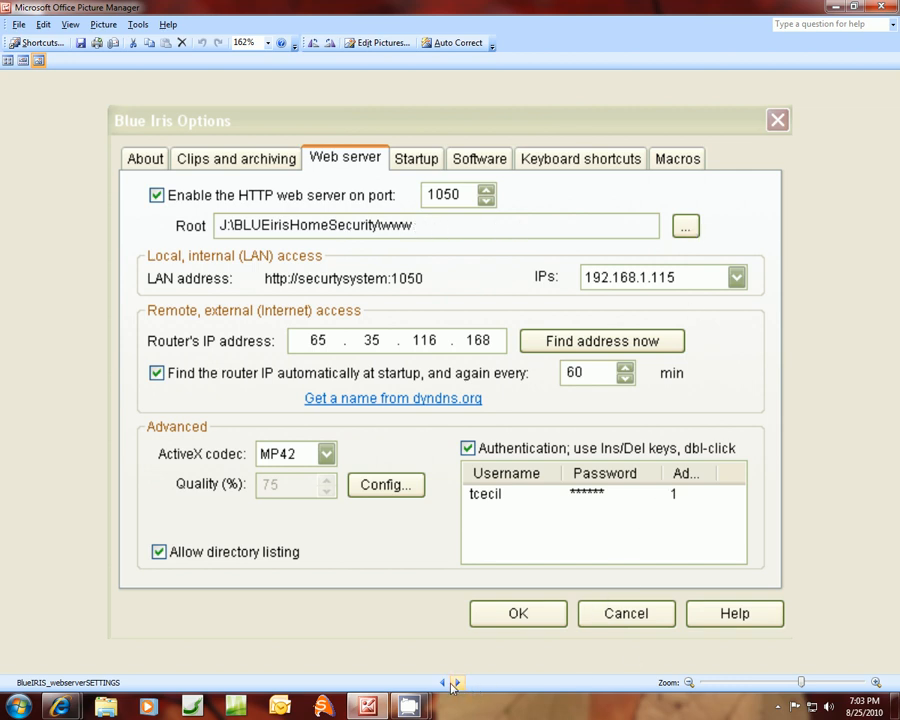
{"action": "left_click", "coordinate": [685, 225]}
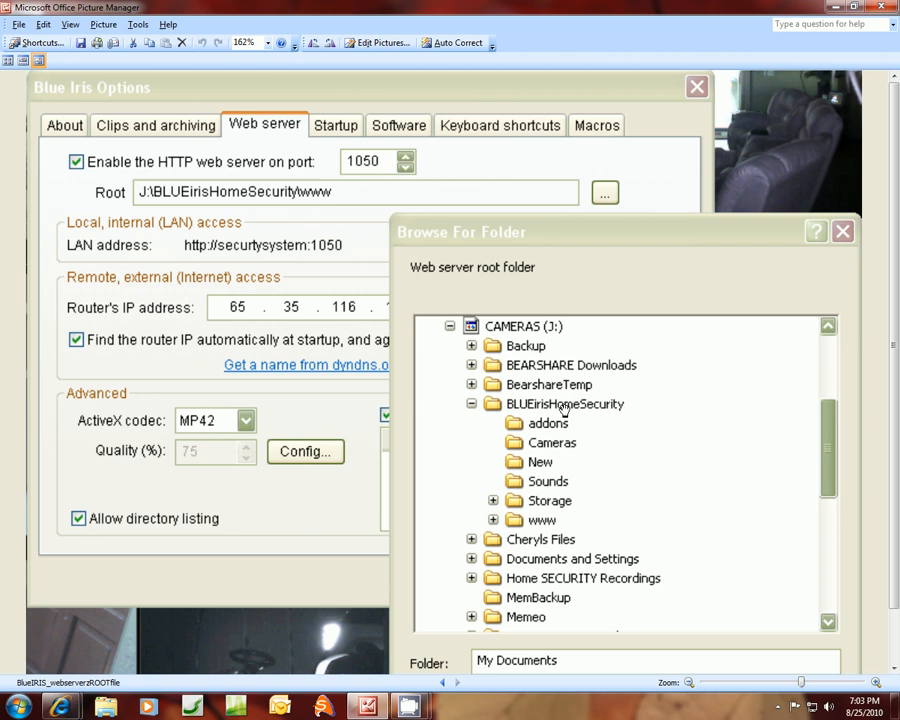
{"action": "mouse_move", "coordinate": [600, 405]}
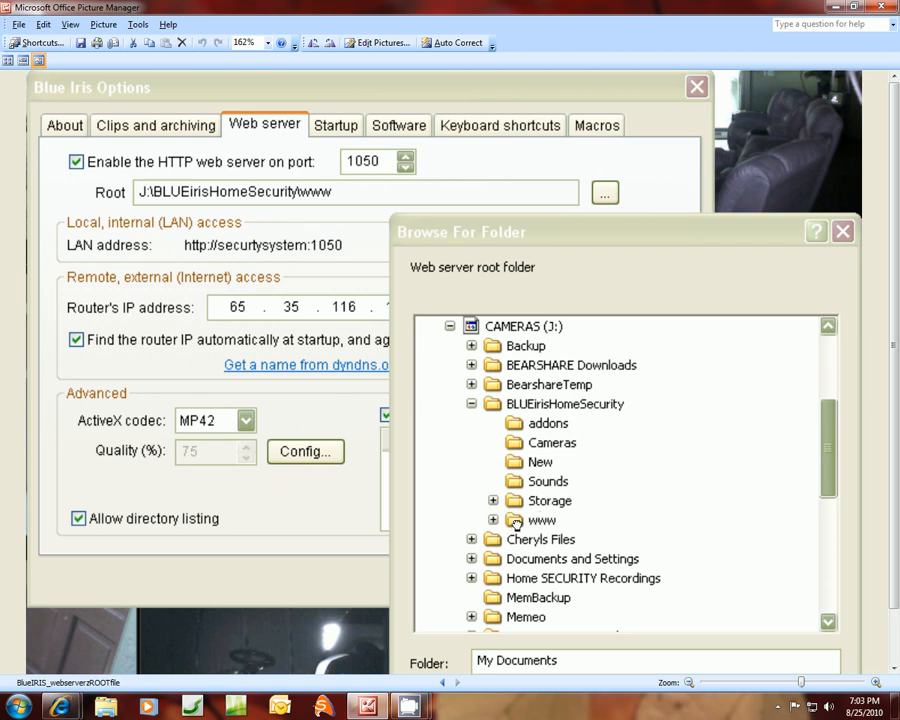
{"action": "mouse_move", "coordinate": [773, 287]}
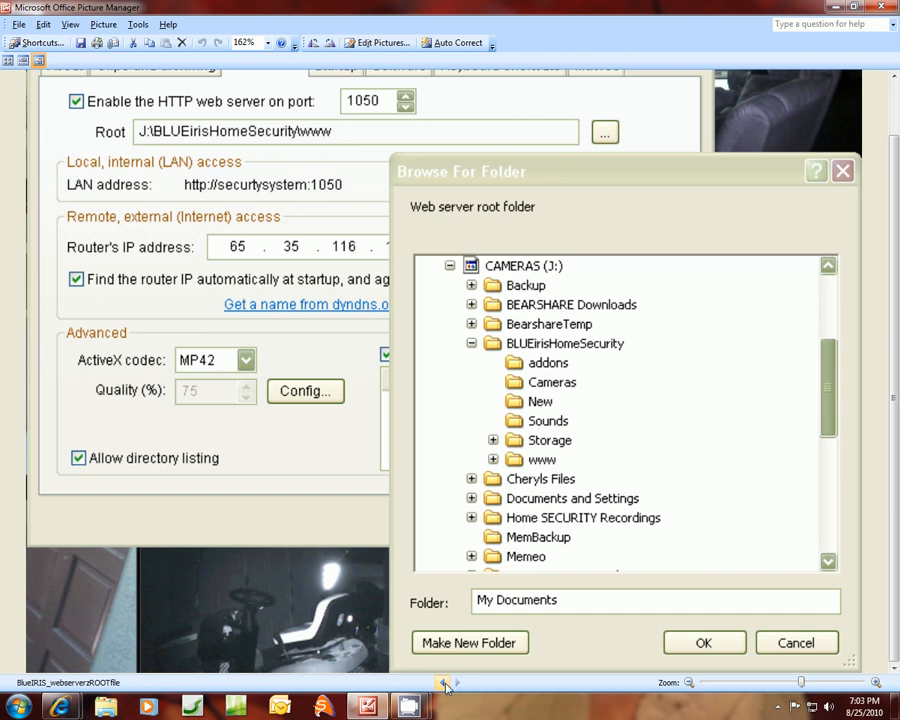
- Step back to the BlueIRIS_webserverSETTINGS screenshot showing the www root path
{"action": "left_click", "coordinate": [796, 642]}
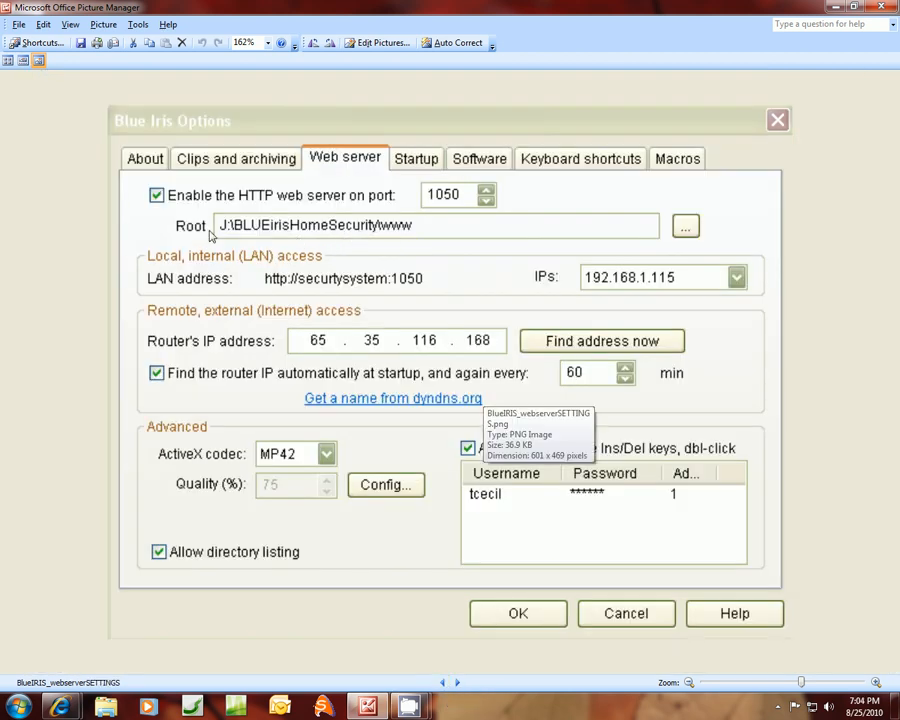
{"action": "mouse_move", "coordinate": [385, 231]}
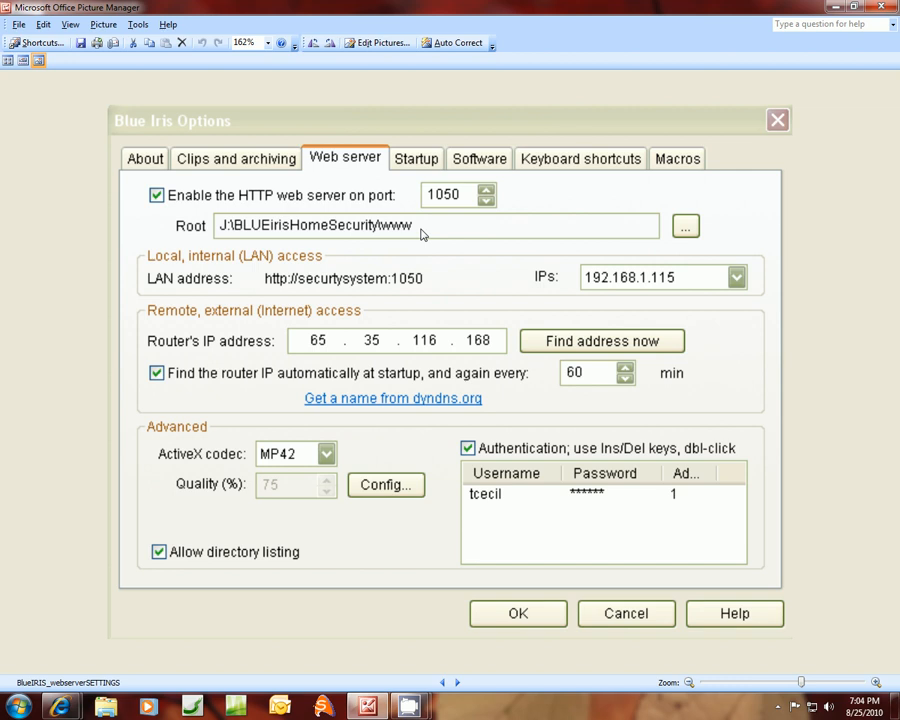
{"action": "mouse_move", "coordinate": [392, 234]}
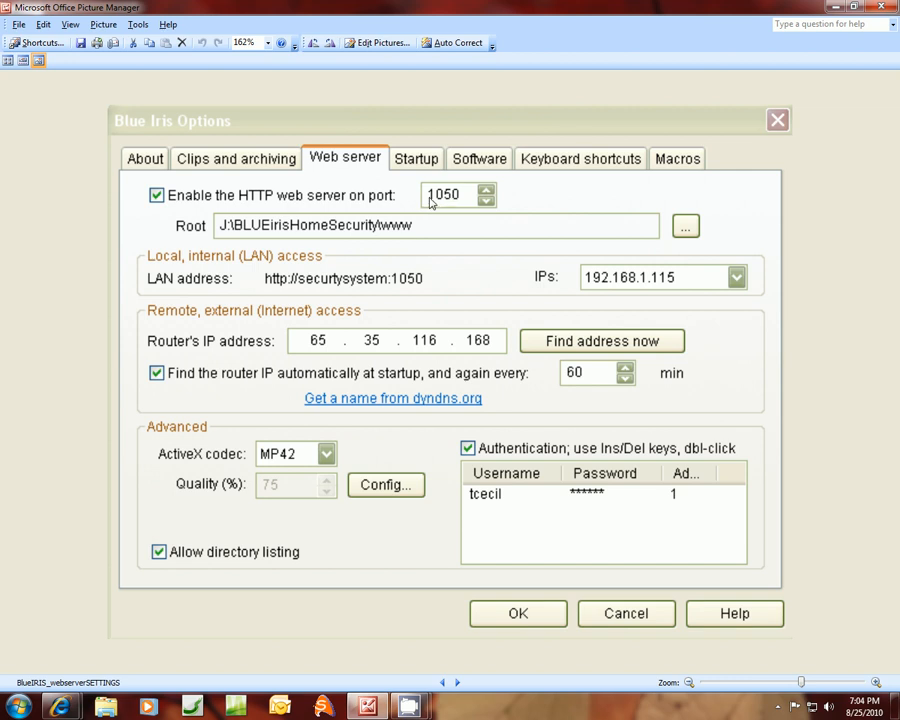
{"action": "mouse_move", "coordinate": [461, 202]}
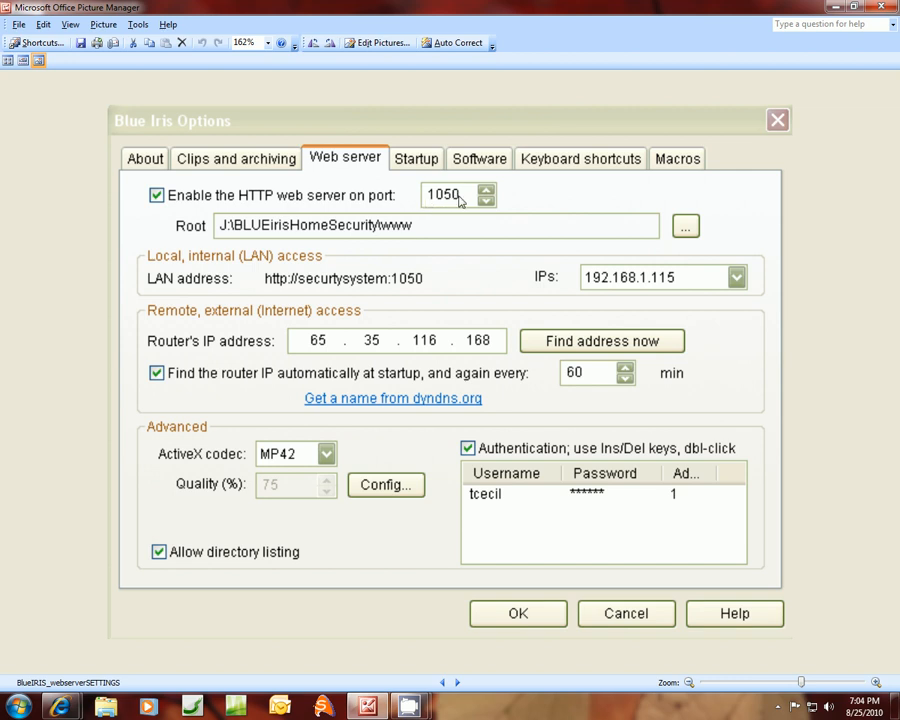
{"action": "mouse_move", "coordinate": [172, 345]}
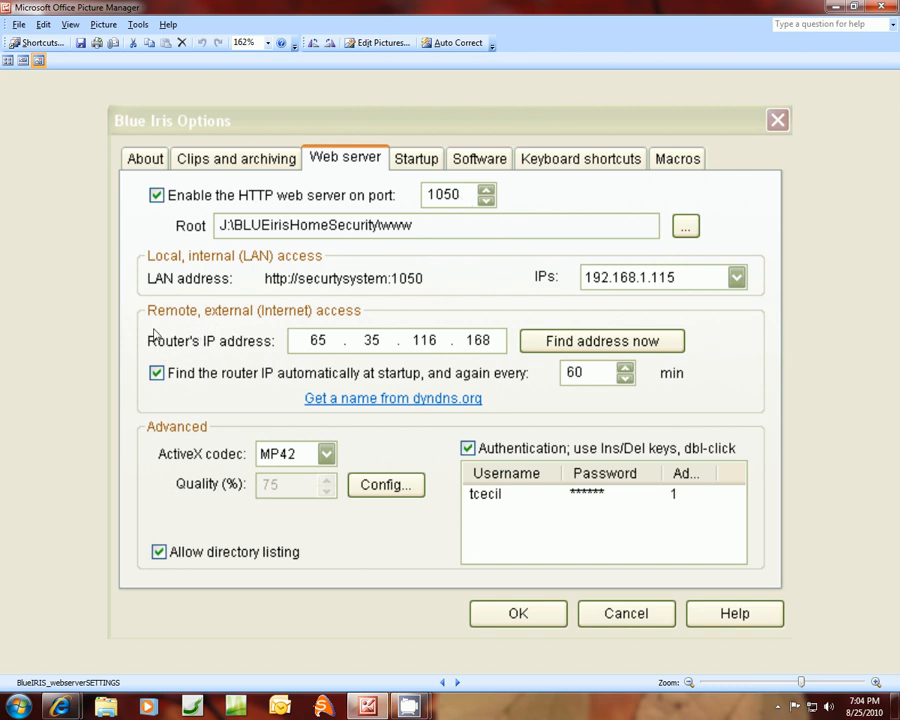
{"action": "mouse_move", "coordinate": [516, 358]}
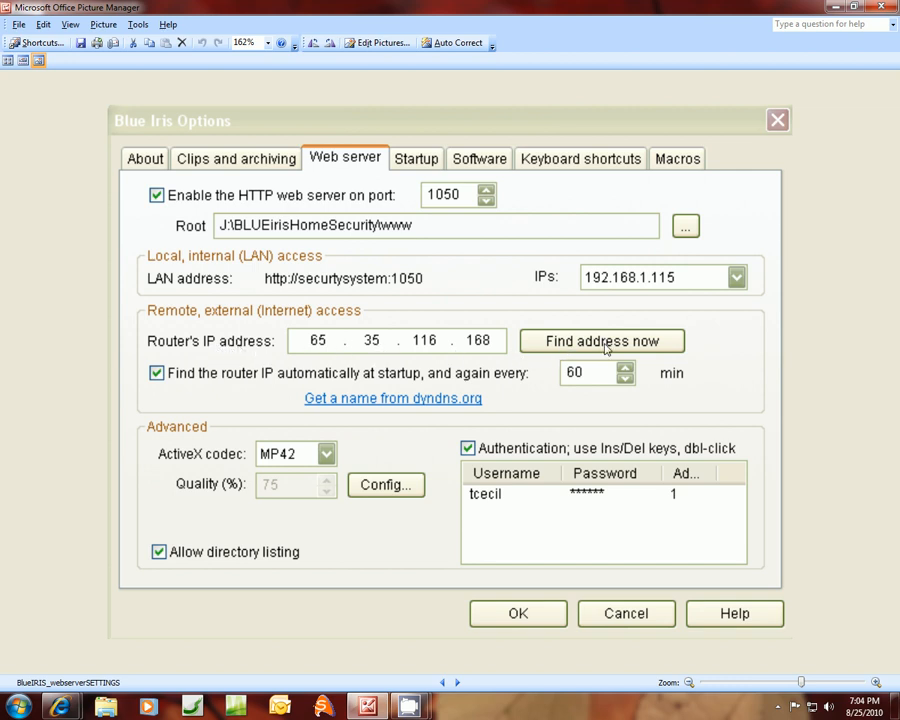
{"action": "mouse_move", "coordinate": [531, 356]}
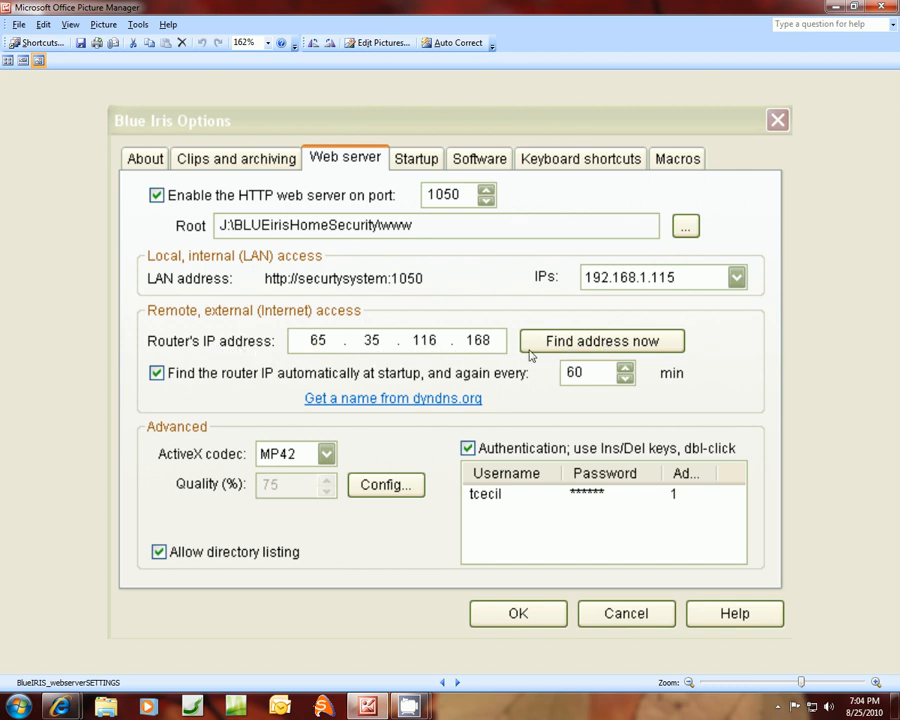
{"action": "mouse_move", "coordinate": [170, 380]}
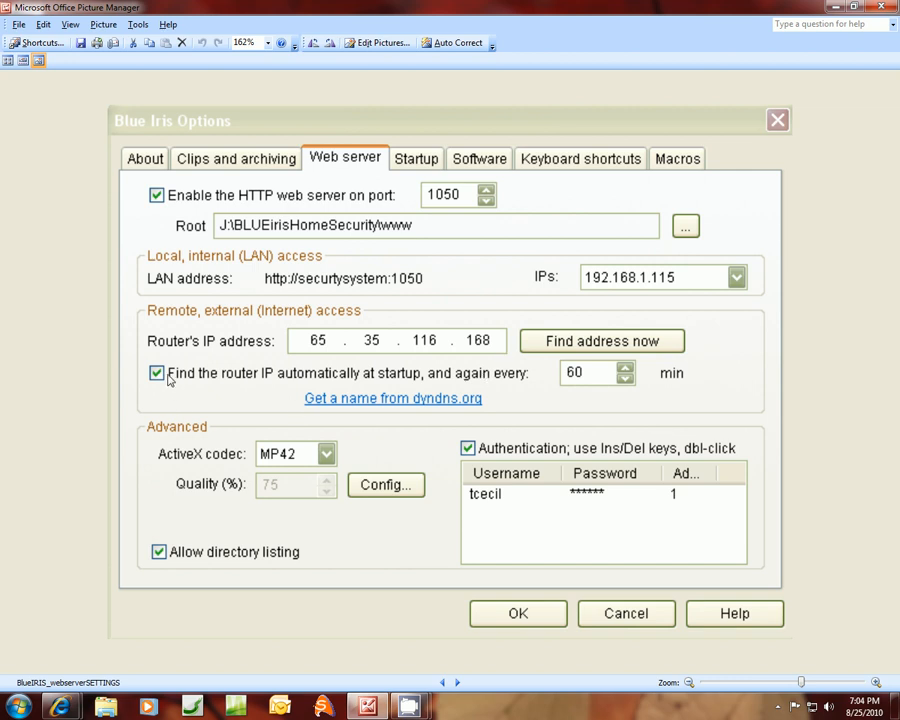
{"action": "mouse_move", "coordinate": [163, 380]}
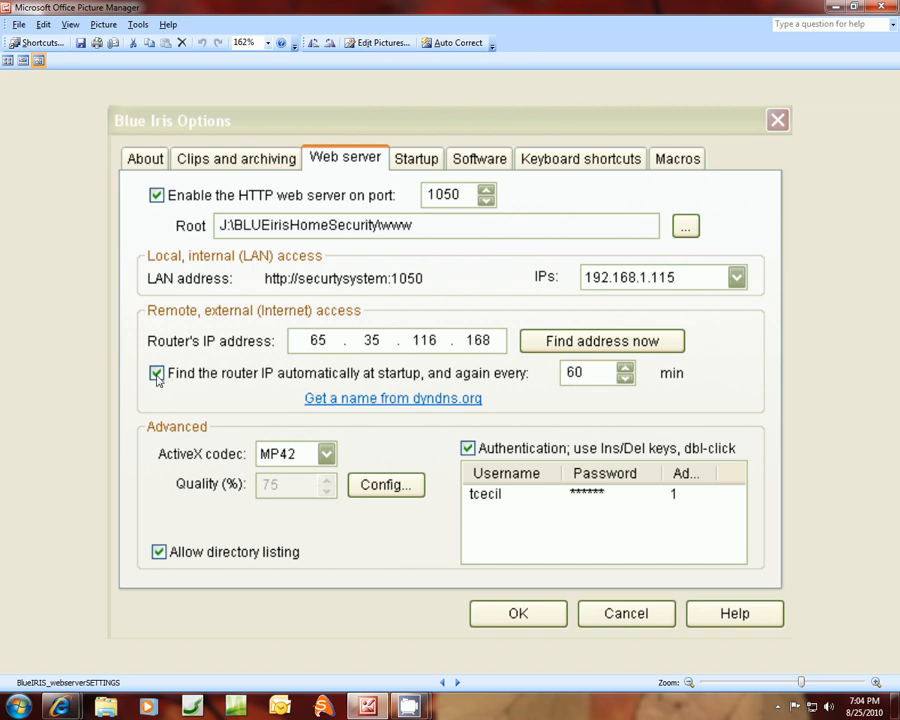
{"action": "mouse_move", "coordinate": [603, 382]}
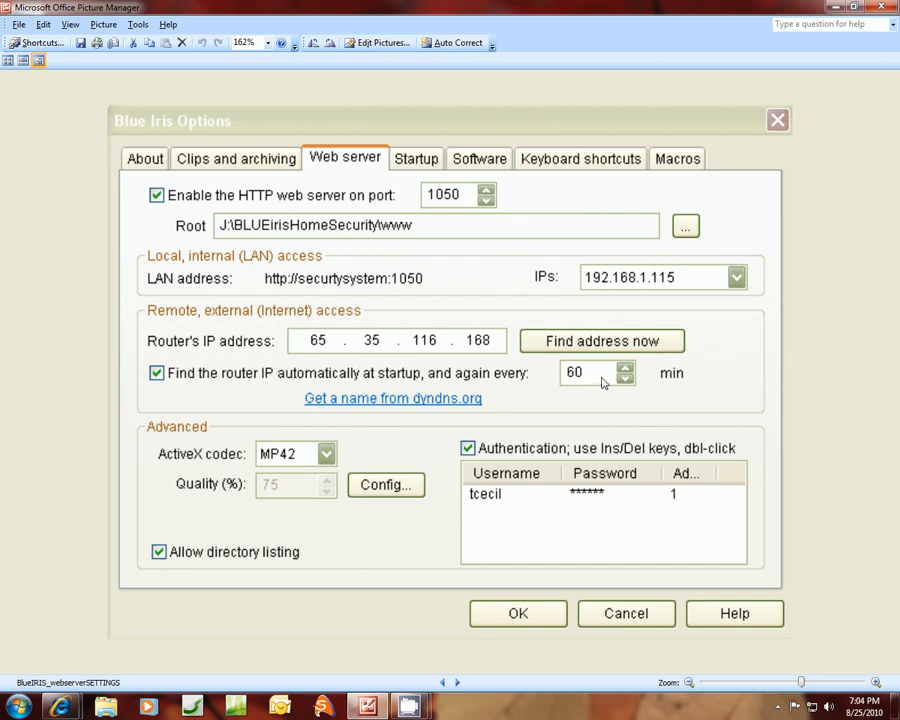
{"action": "mouse_move", "coordinate": [598, 384]}
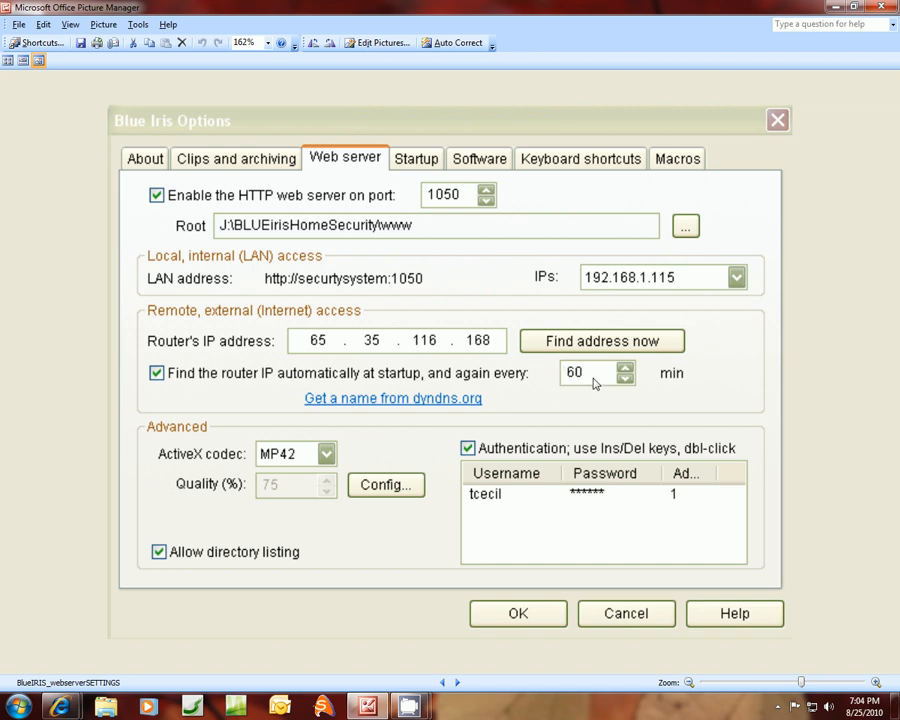
{"action": "mouse_move", "coordinate": [267, 337]}
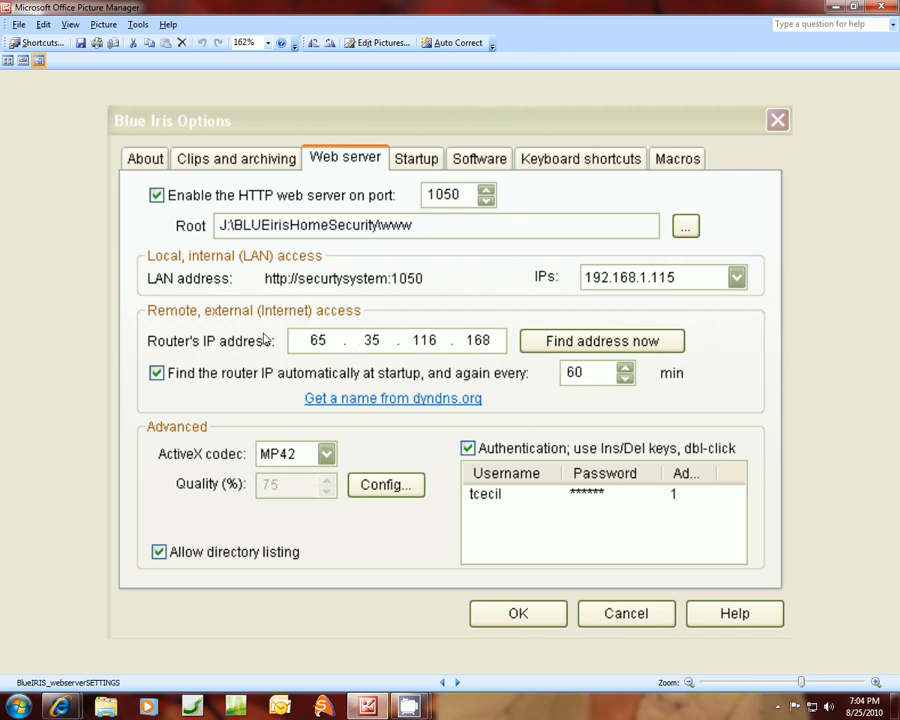
{"action": "mouse_move", "coordinate": [457, 347]}
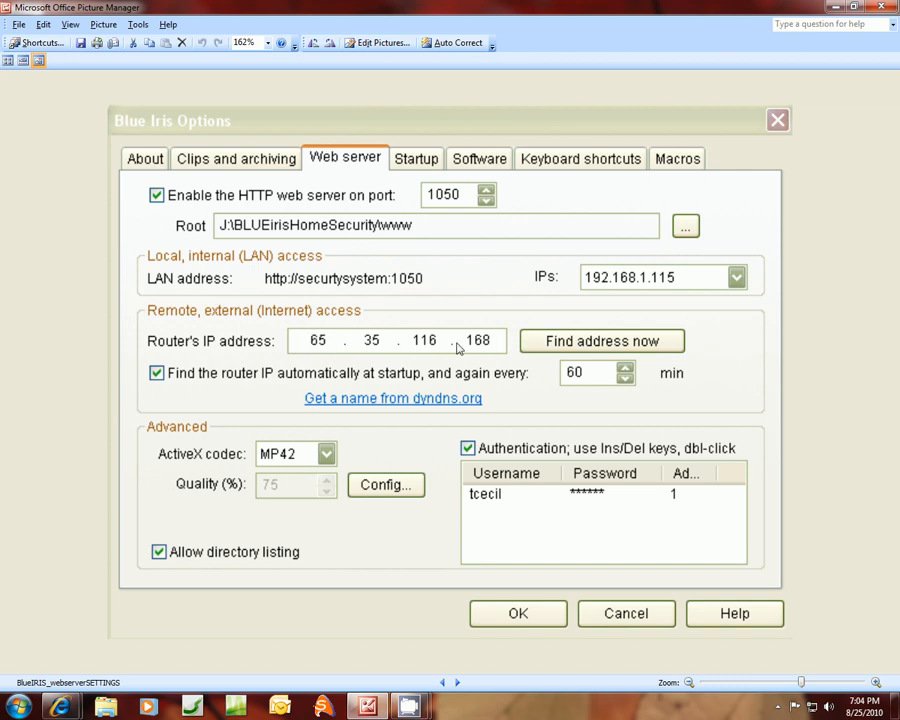
{"action": "mouse_move", "coordinate": [345, 330]}
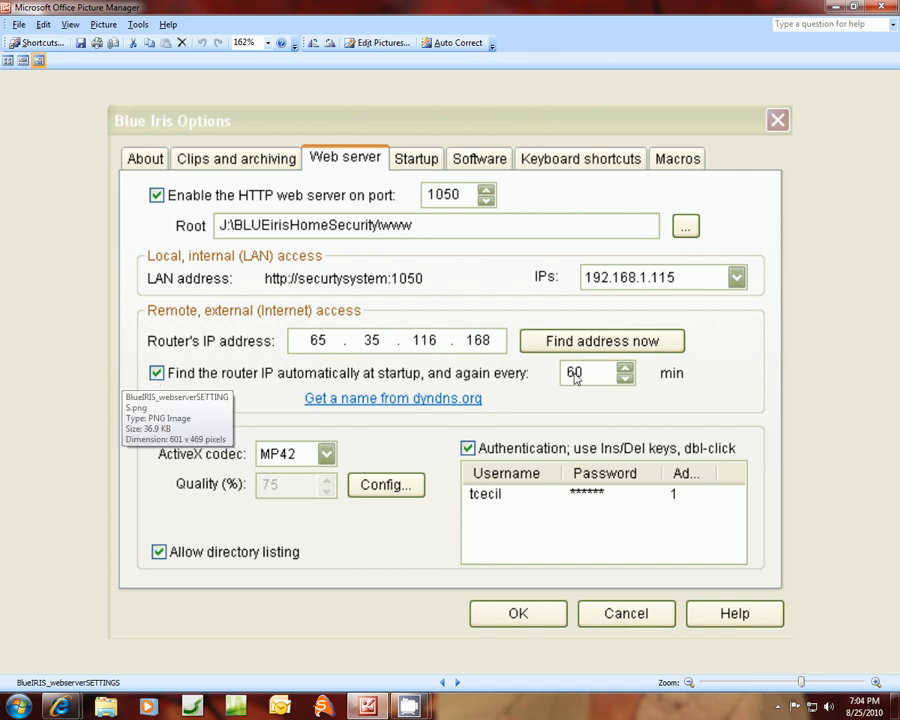
{"action": "mouse_move", "coordinate": [448, 498]}
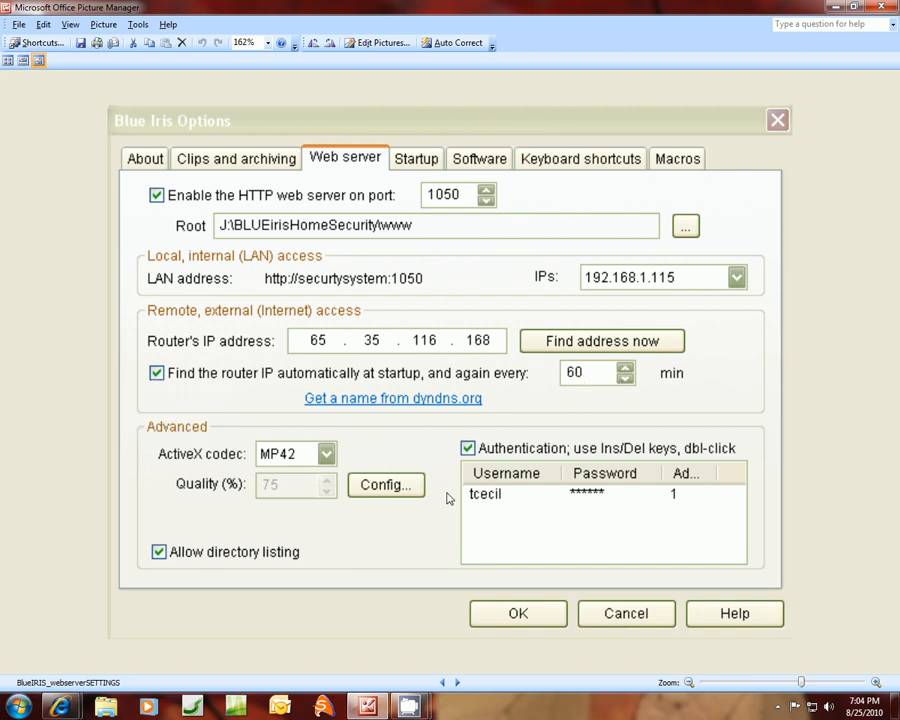
{"action": "mouse_move", "coordinate": [445, 297]}
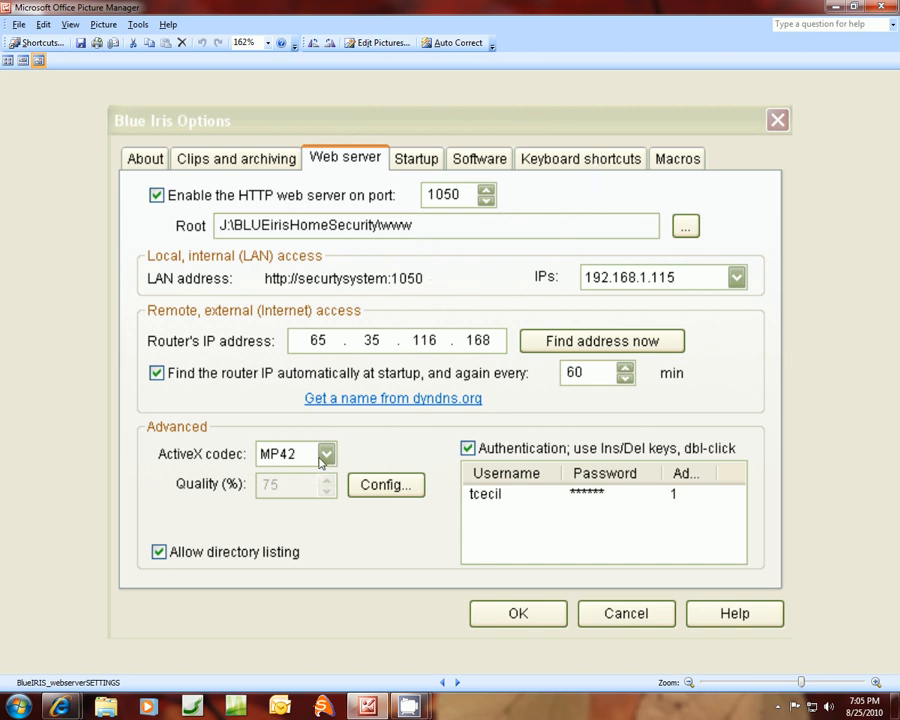
{"action": "mouse_move", "coordinate": [240, 467]}
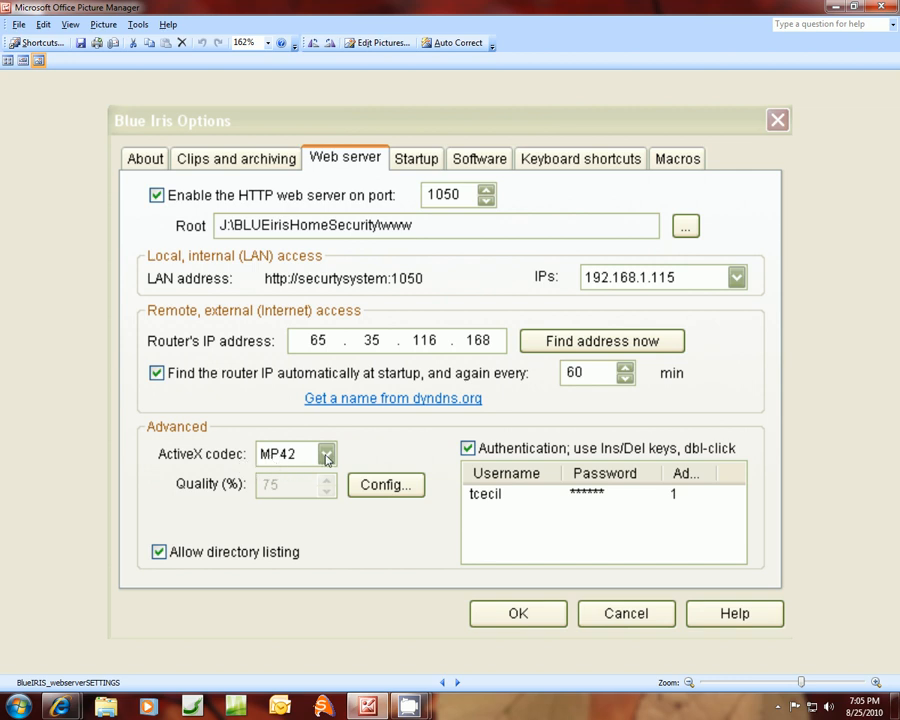
{"action": "mouse_move", "coordinate": [328, 463]}
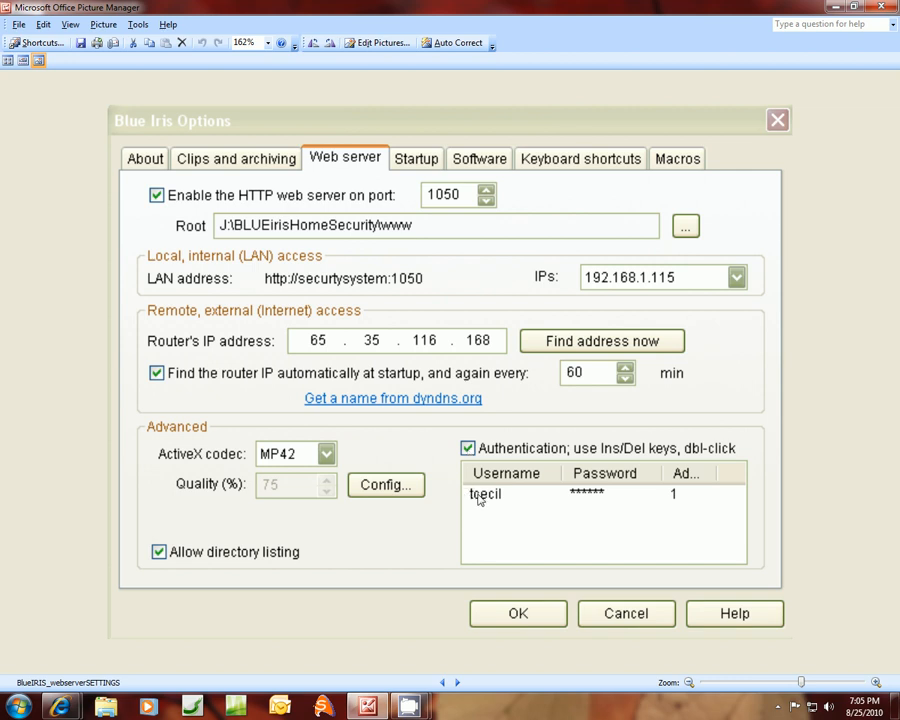
{"action": "mouse_move", "coordinate": [656, 498]}
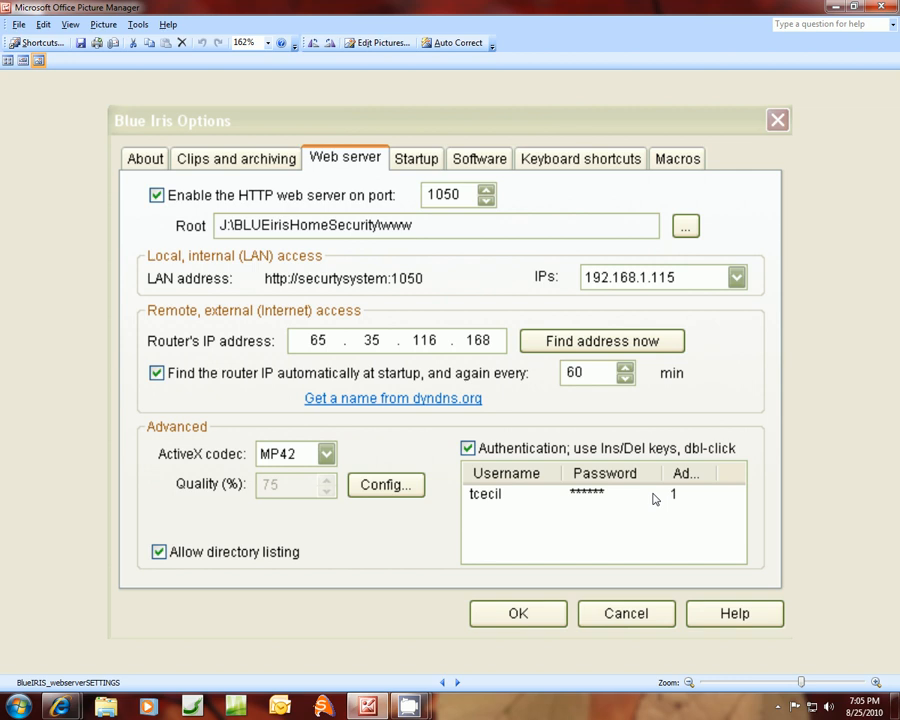
{"action": "mouse_move", "coordinate": [562, 594]}
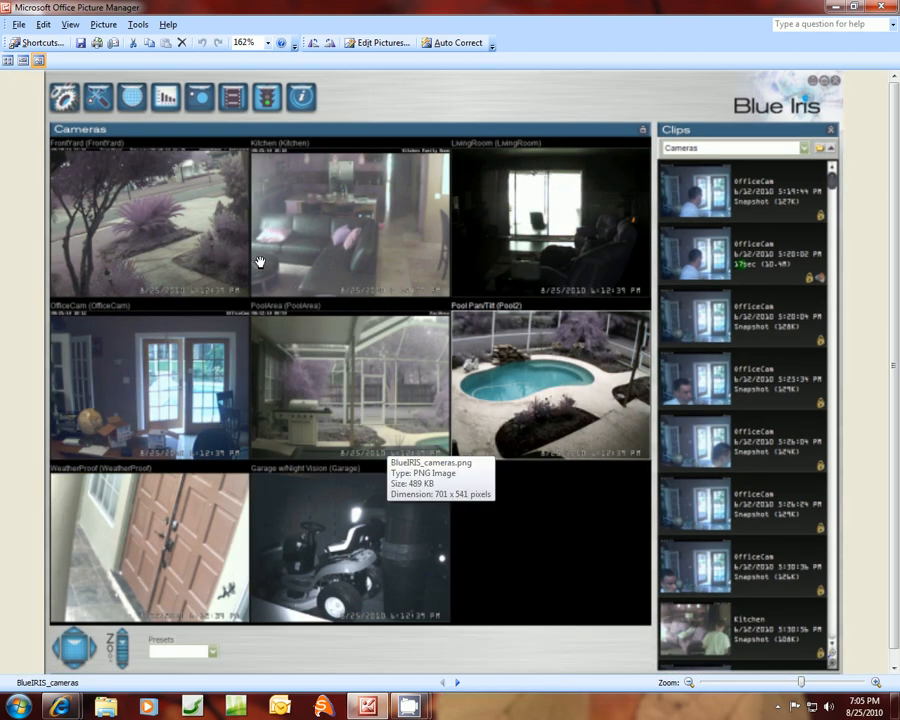
{"action": "mouse_move", "coordinate": [375, 515]}
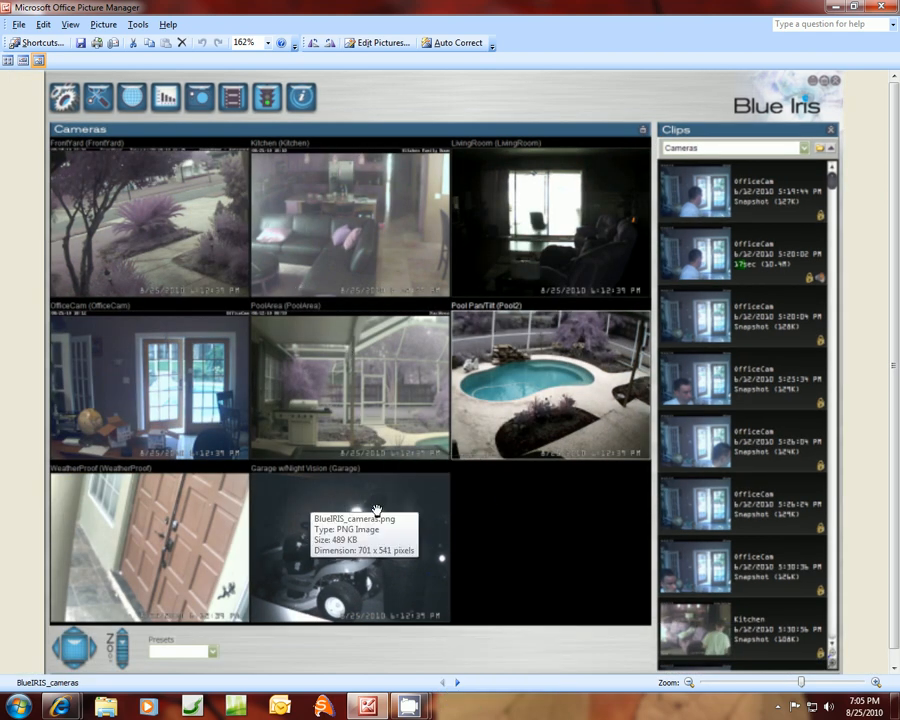
{"action": "mouse_move", "coordinate": [738, 239]}
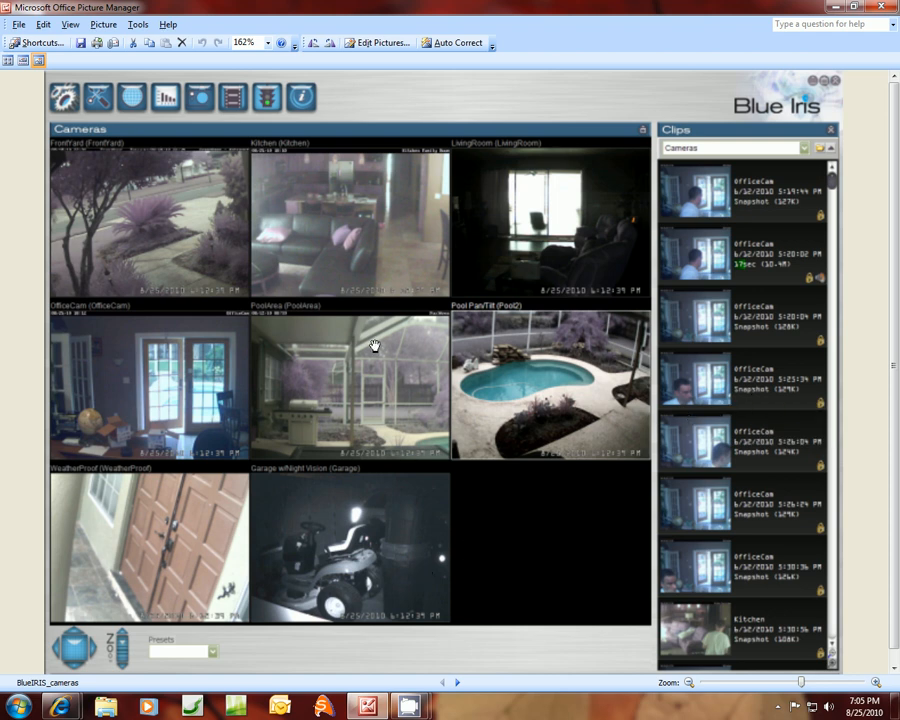
{"action": "mouse_move", "coordinate": [203, 363]}
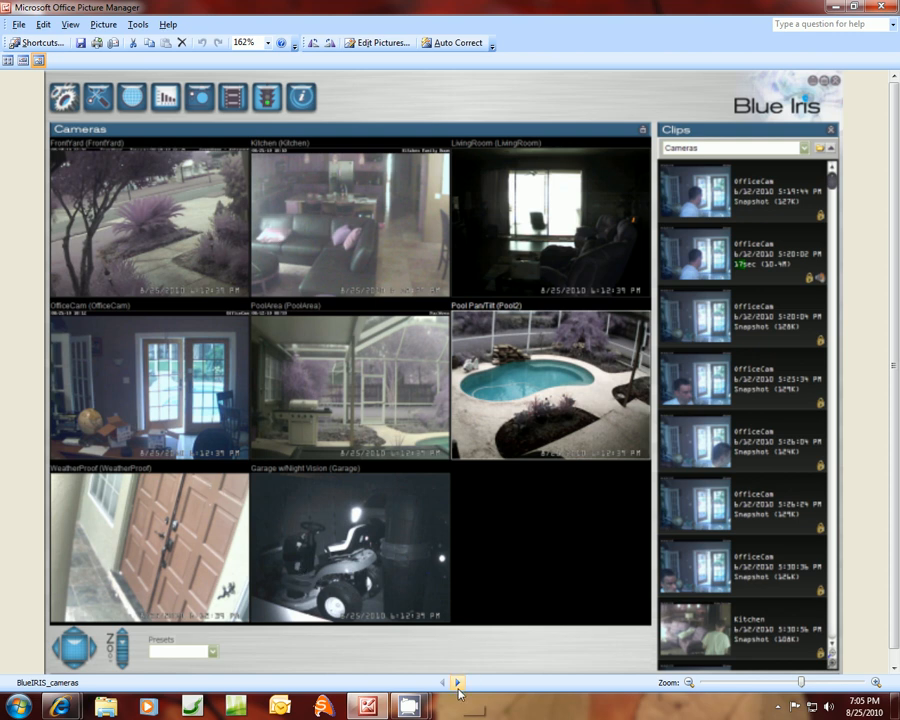
{"action": "mouse_move", "coordinate": [451, 681]}
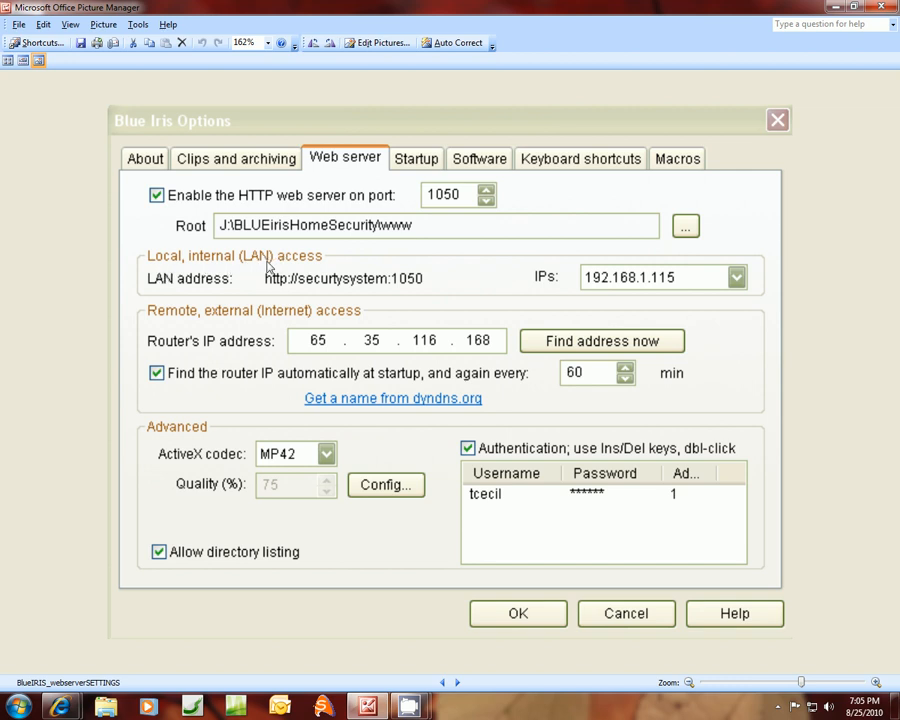
{"action": "mouse_move", "coordinate": [575, 283]}
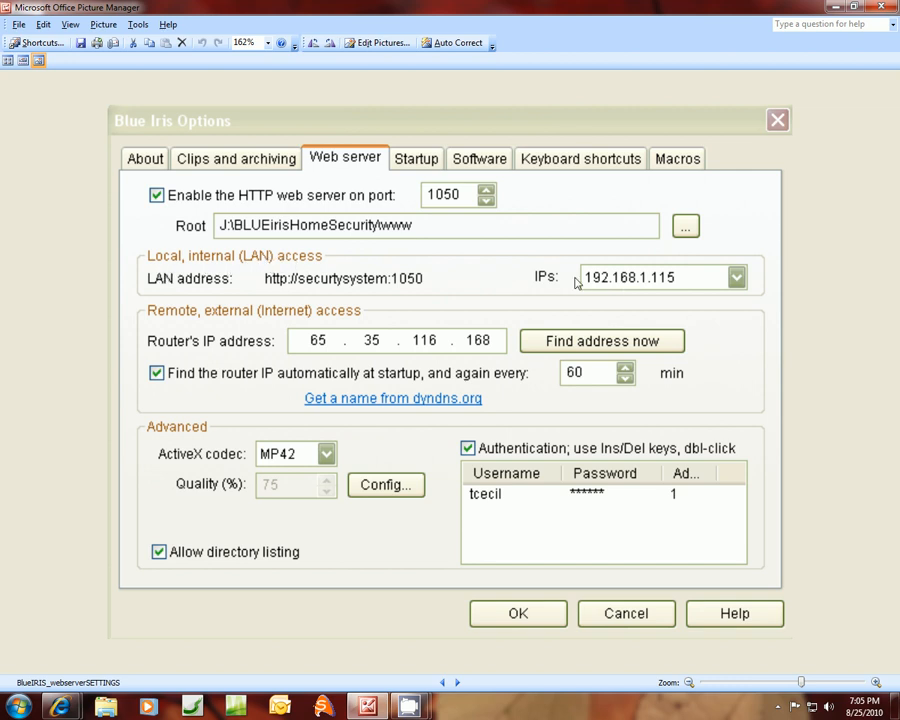
{"action": "mouse_move", "coordinate": [726, 283]}
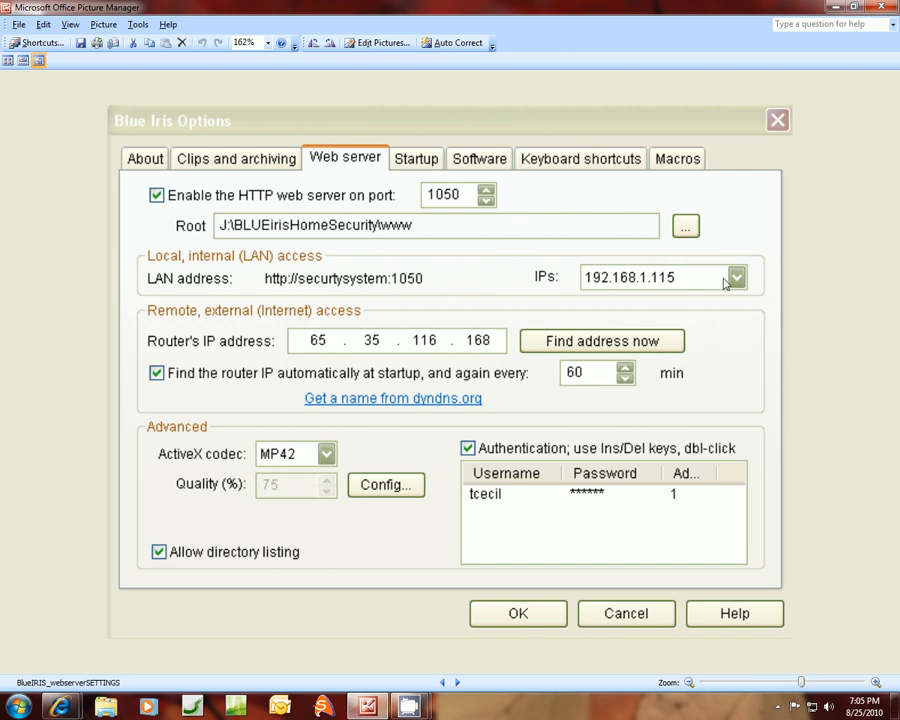
{"action": "mouse_move", "coordinate": [665, 287]}
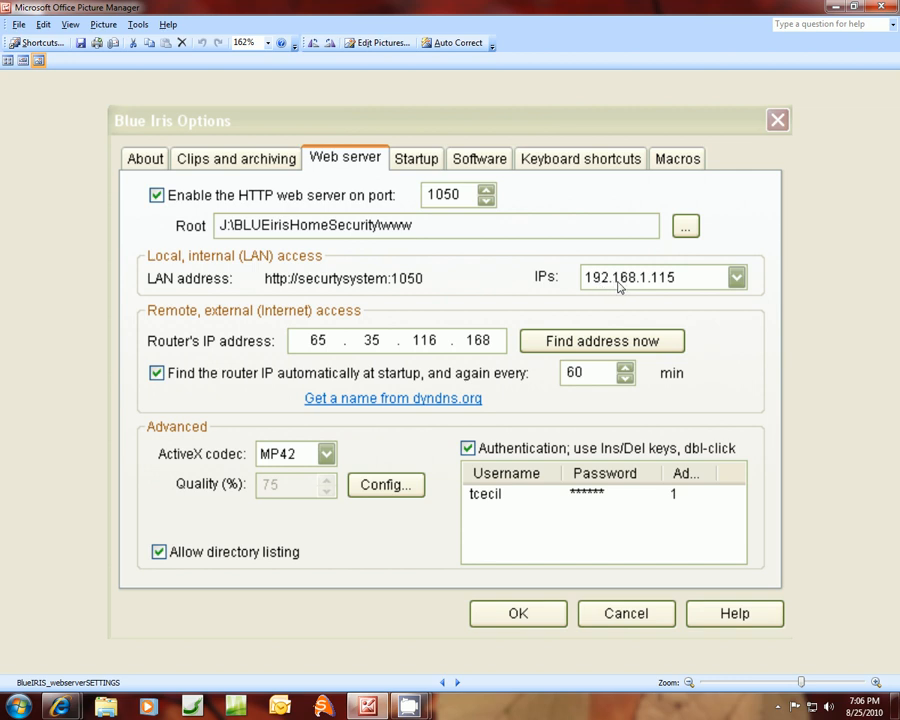
{"action": "mouse_move", "coordinate": [660, 288]}
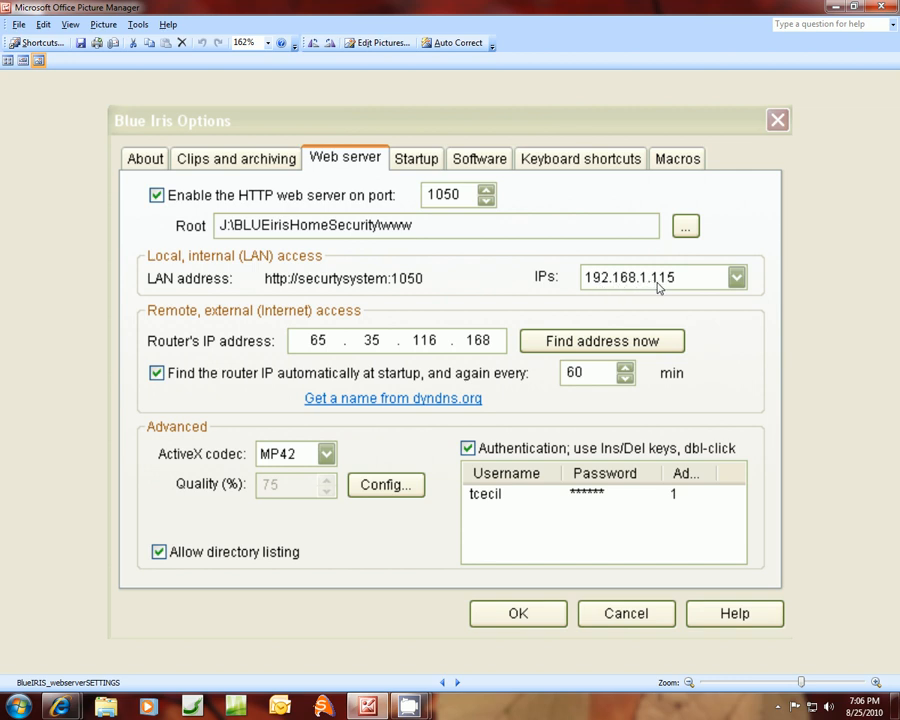
{"action": "mouse_move", "coordinate": [513, 221]}
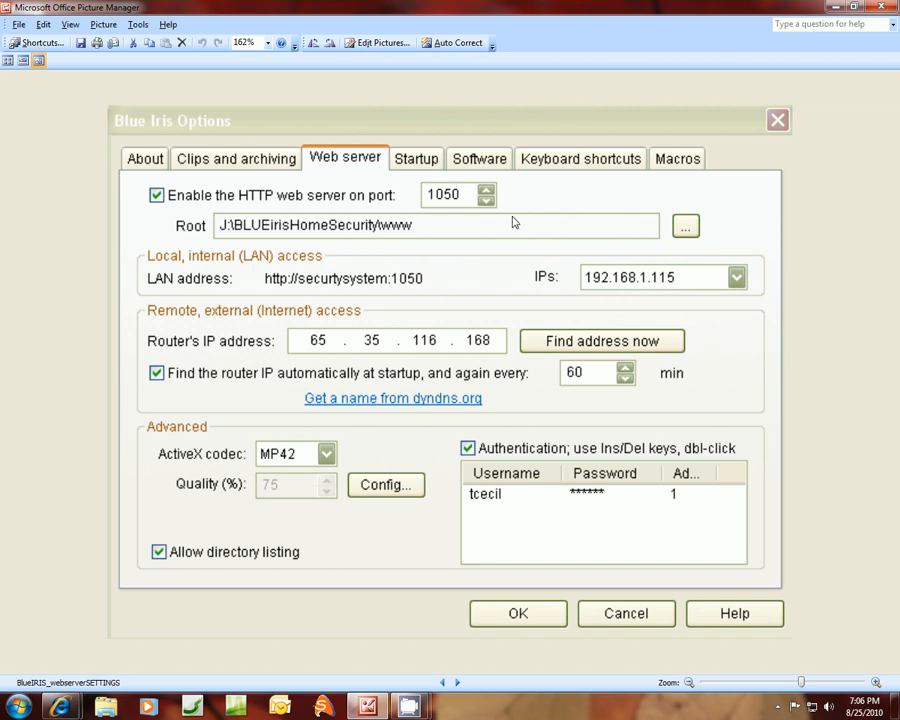
{"action": "mouse_move", "coordinate": [506, 317]}
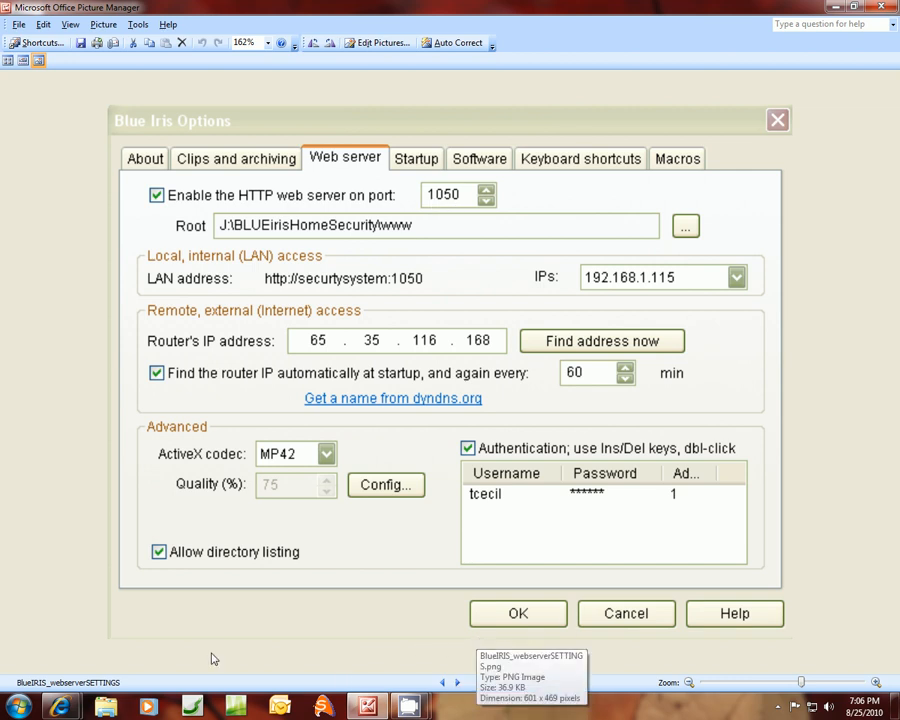
{"action": "mouse_move", "coordinate": [618, 286]}
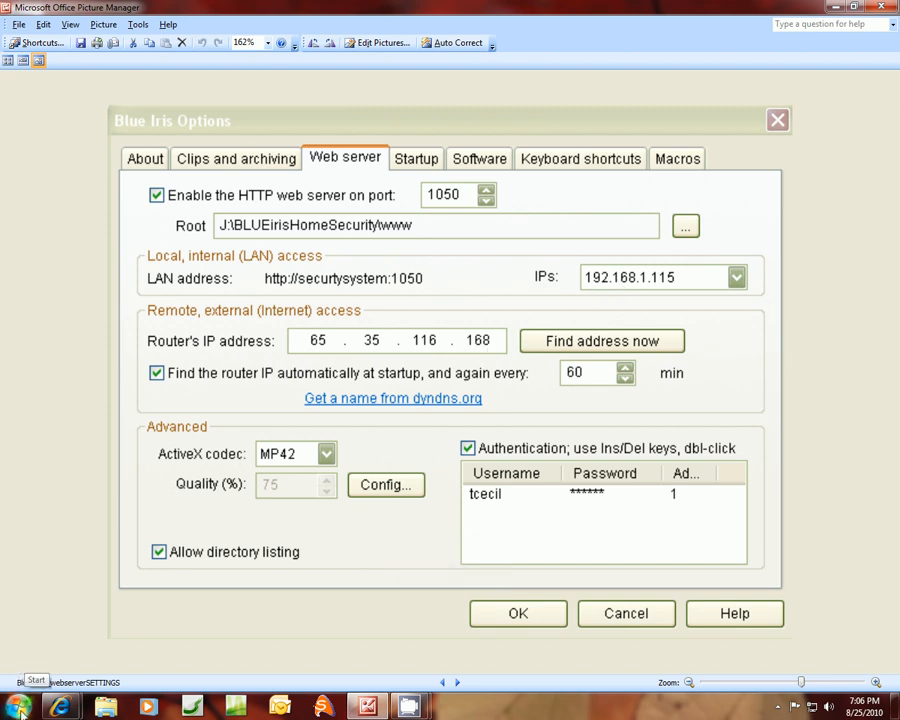
- Launch a Command Prompt window by searching 'cmd' from the Start menu
{"action": "left_click", "coordinate": [18, 707]}
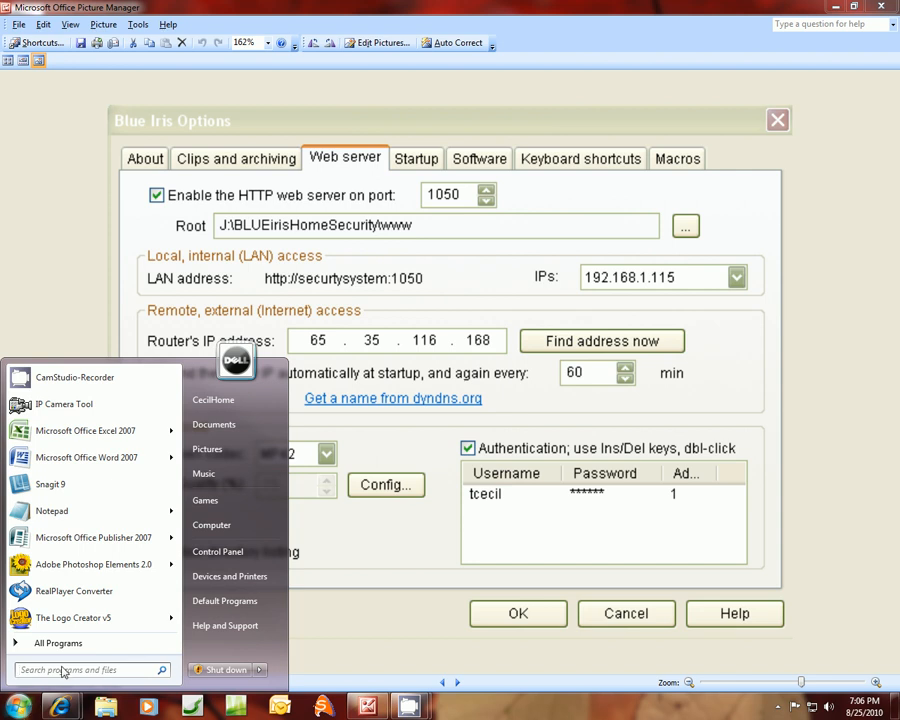
{"action": "mouse_move", "coordinate": [229, 576]}
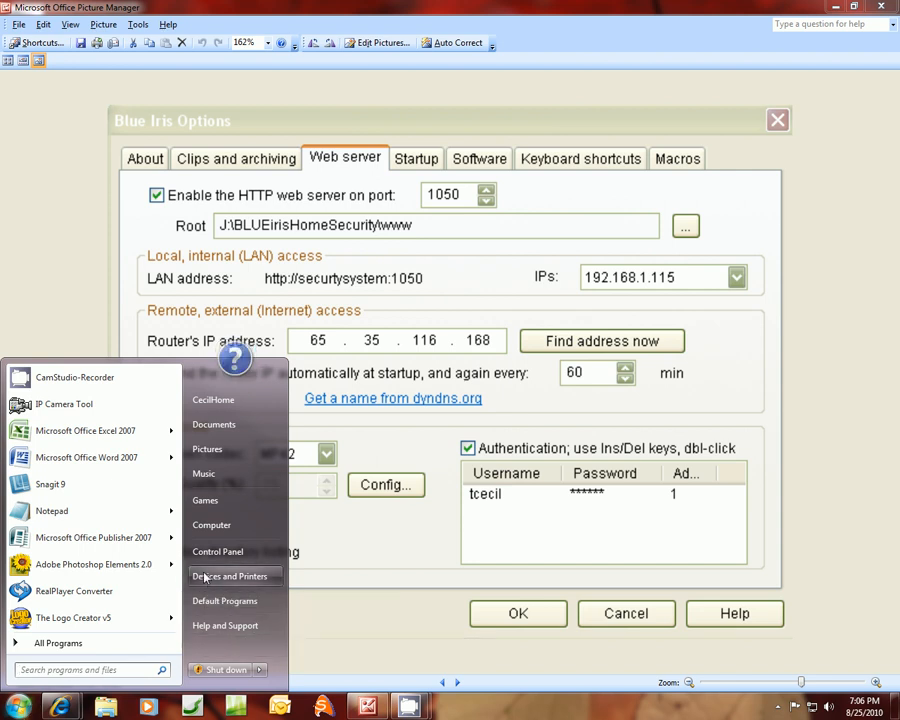
{"action": "mouse_move", "coordinate": [200, 645]}
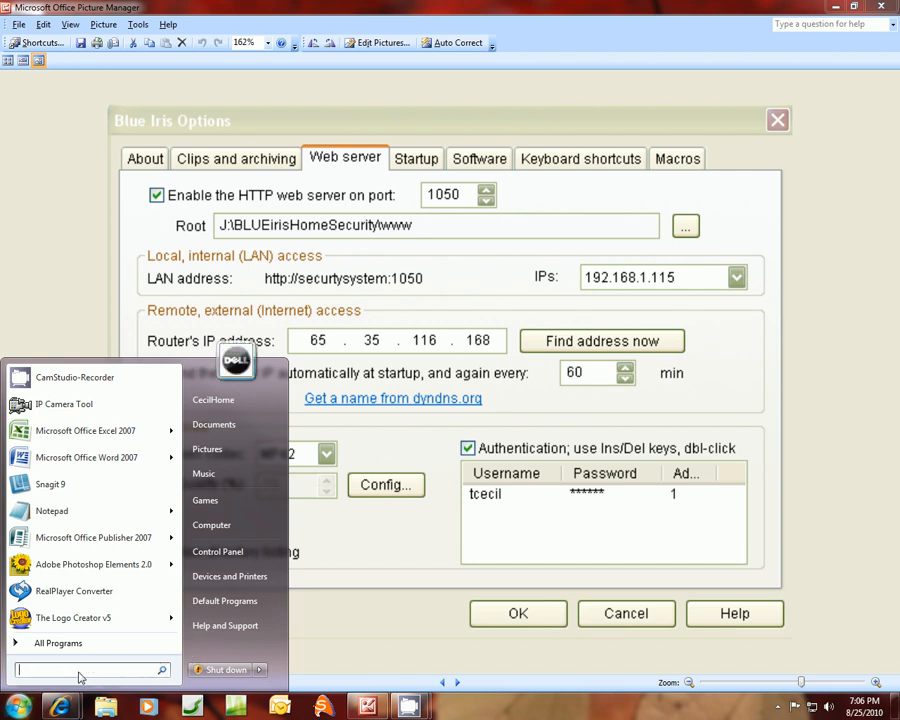
{"action": "mouse_move", "coordinate": [45, 677]}
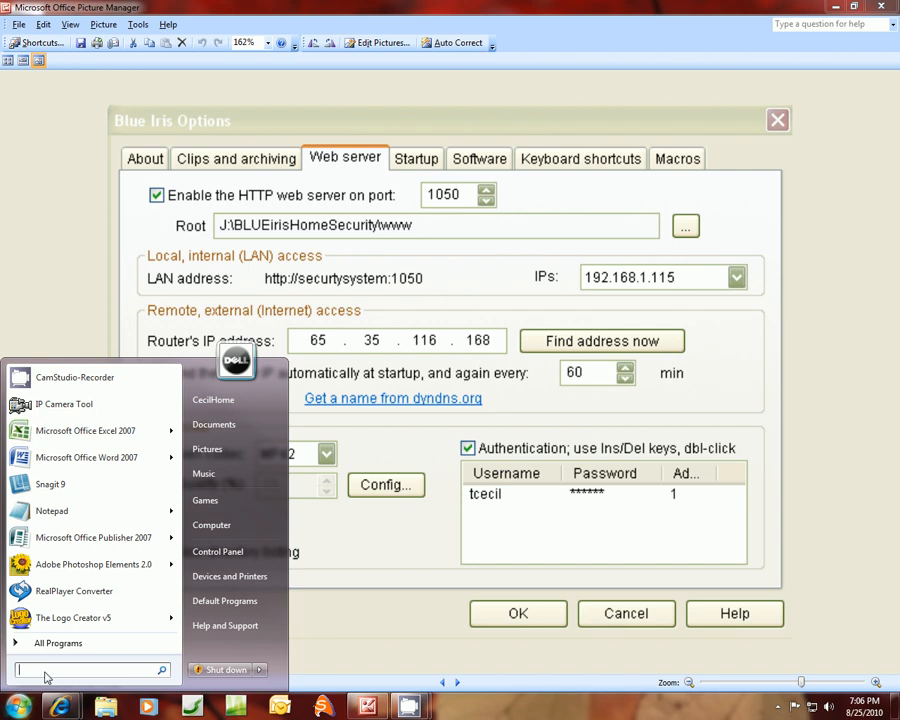
{"action": "type", "text": "cmd"}
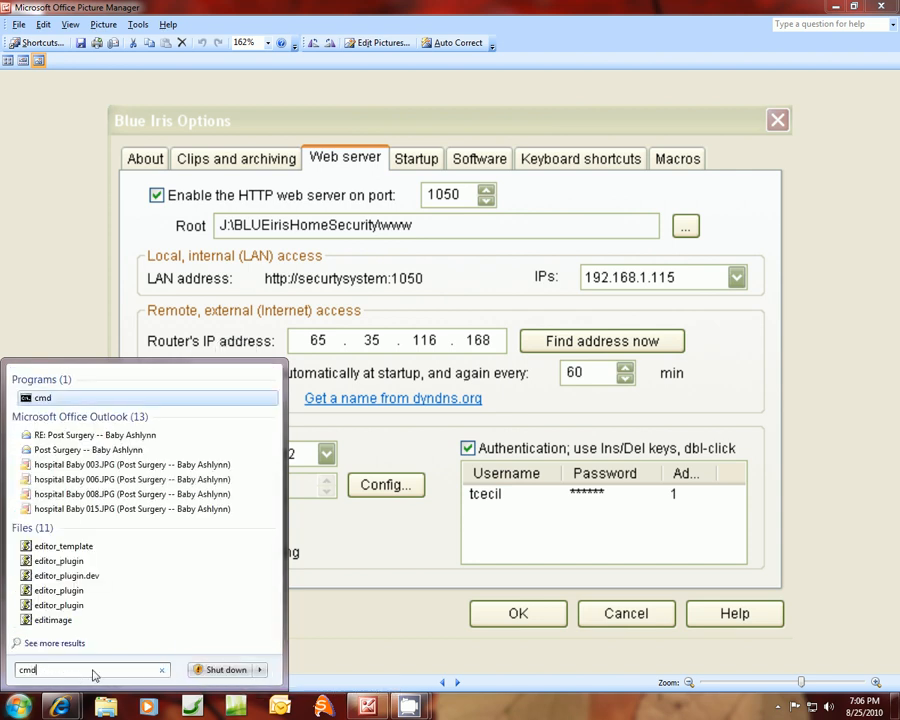
{"action": "left_click", "coordinate": [42, 397]}
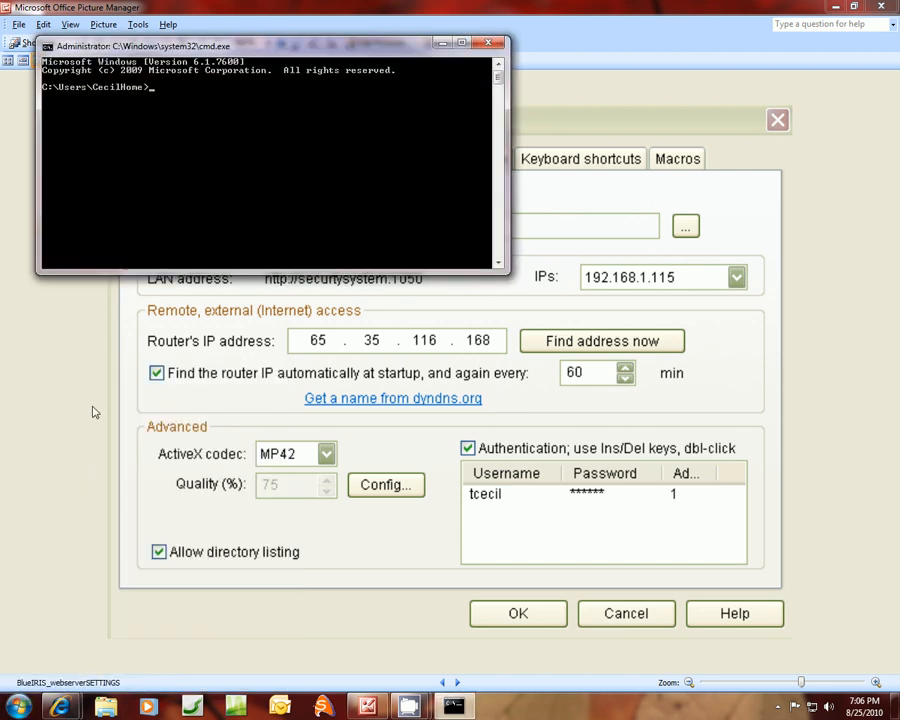
{"action": "mouse_move", "coordinate": [166, 113]}
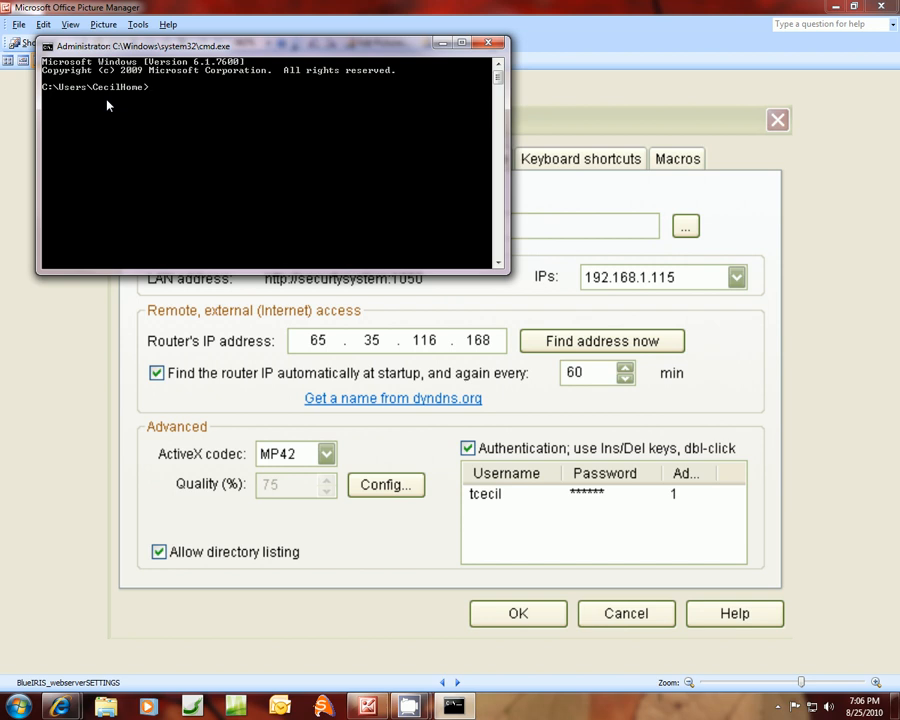
- Run ipconfig and scroll its output to the top to find the IPv4 address 192.168.1.109
{"action": "type", "text": "i"}
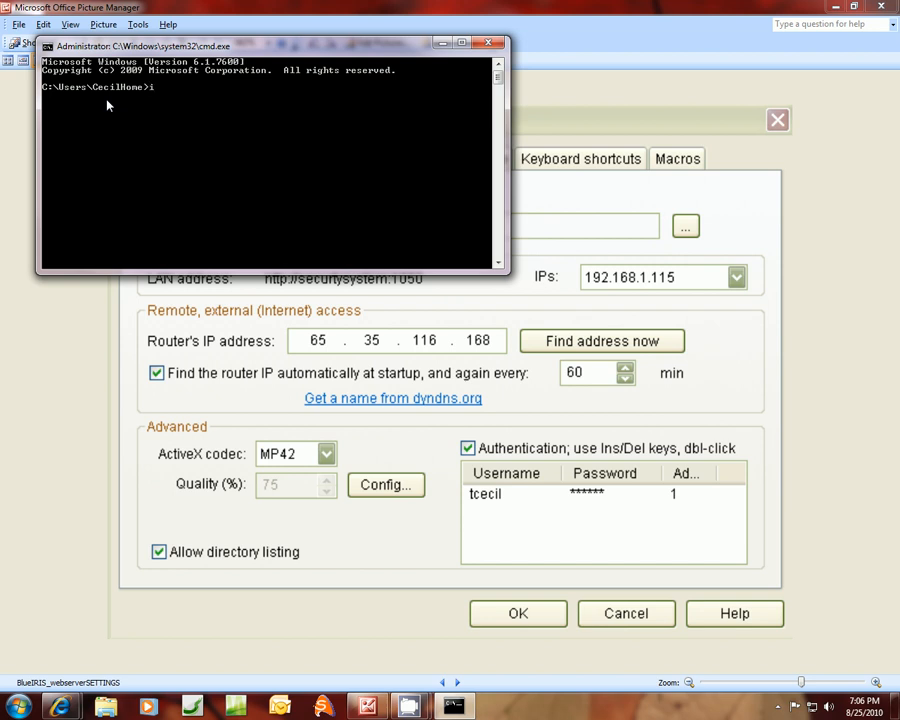
{"action": "type", "text": "pconfi"}
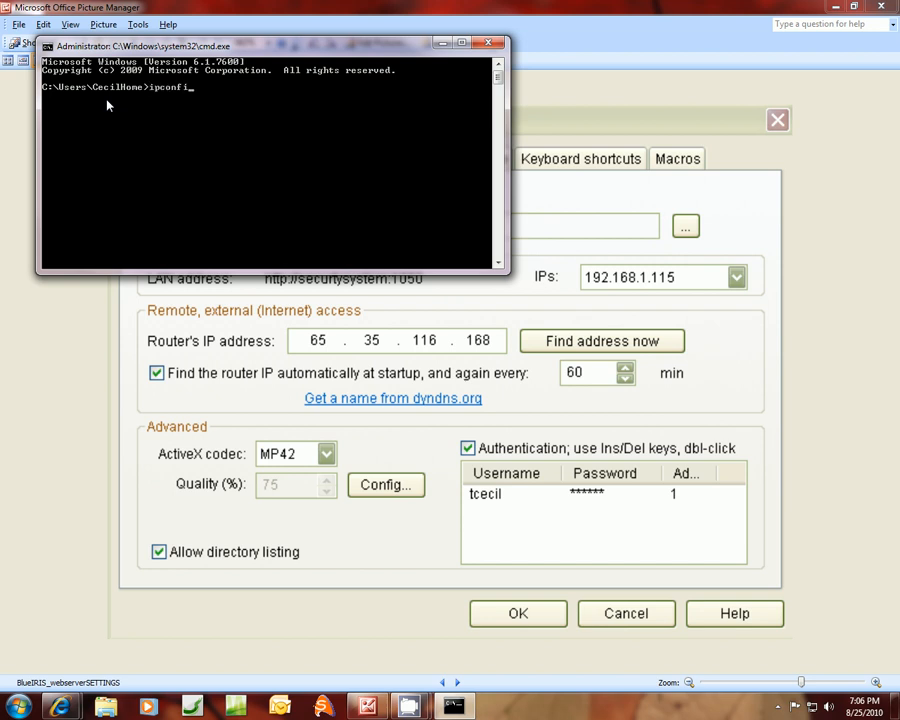
{"action": "key", "text": "Return"}
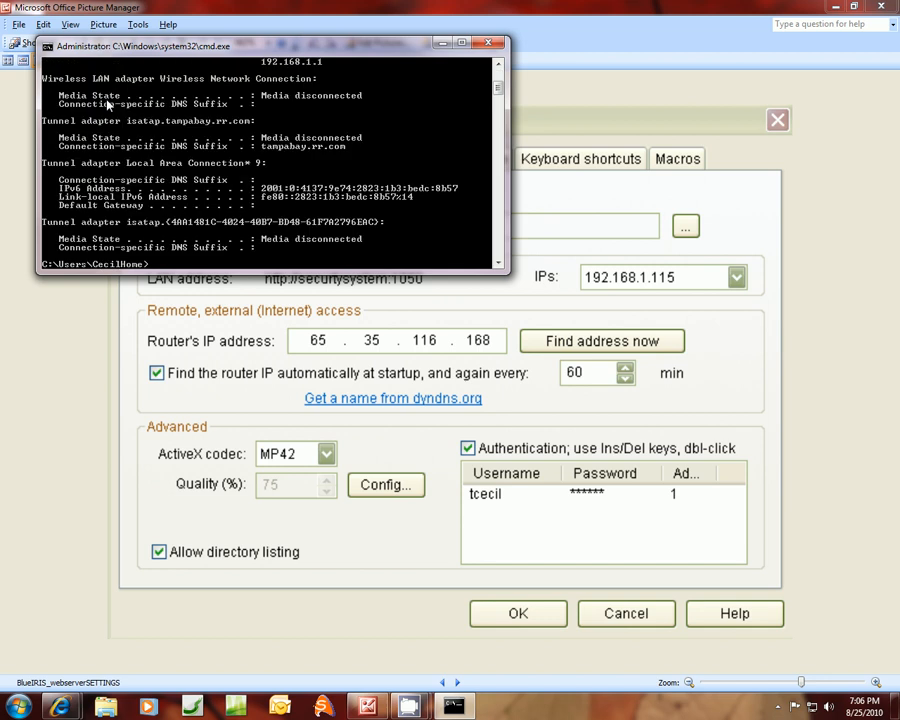
{"action": "scroll", "scroll_direction": "up", "scroll_amount": 3}
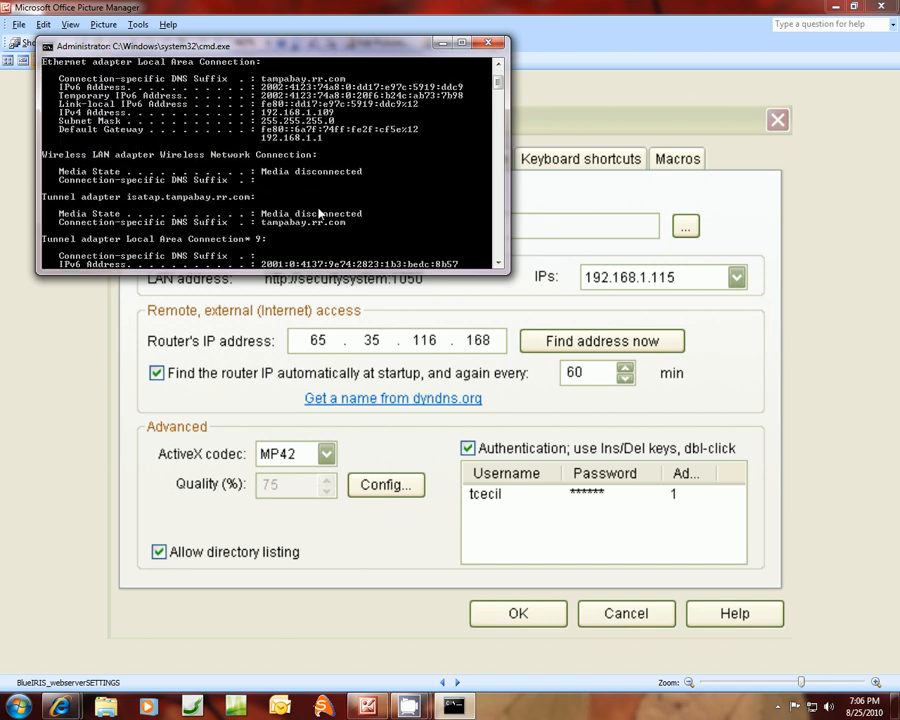
{"action": "scroll", "scroll_direction": "up", "scroll_amount": 3}
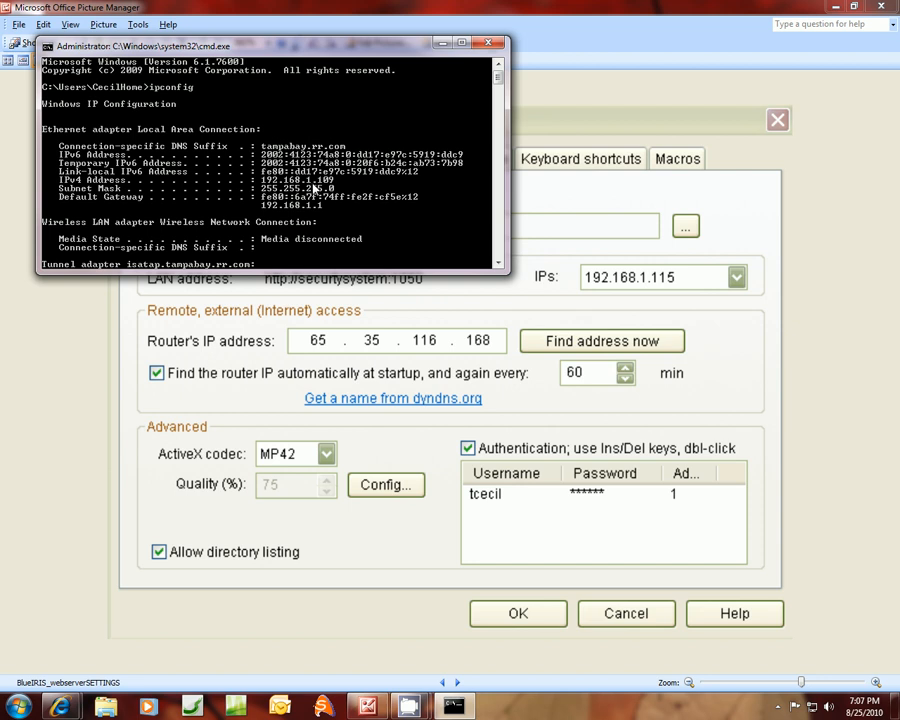
{"action": "mouse_move", "coordinate": [437, 84]}
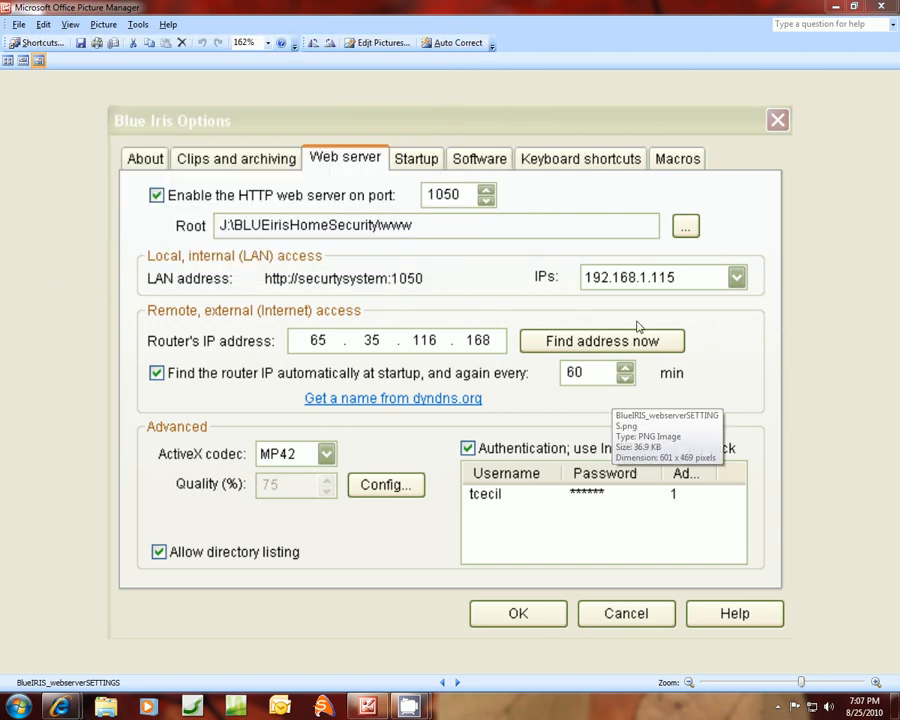
{"action": "mouse_move", "coordinate": [90, 250]}
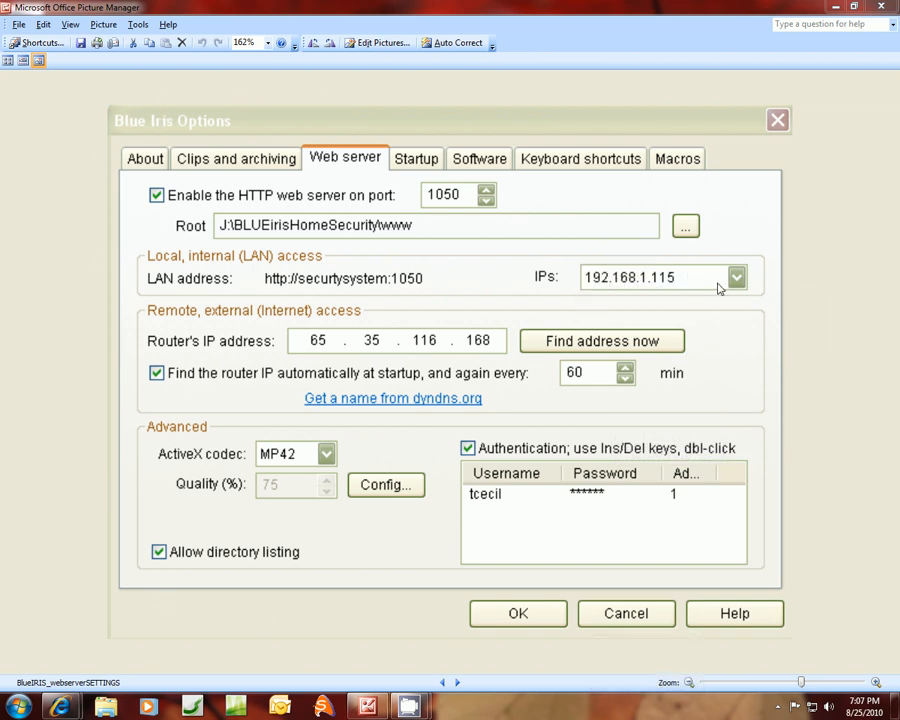
{"action": "mouse_move", "coordinate": [660, 278]}
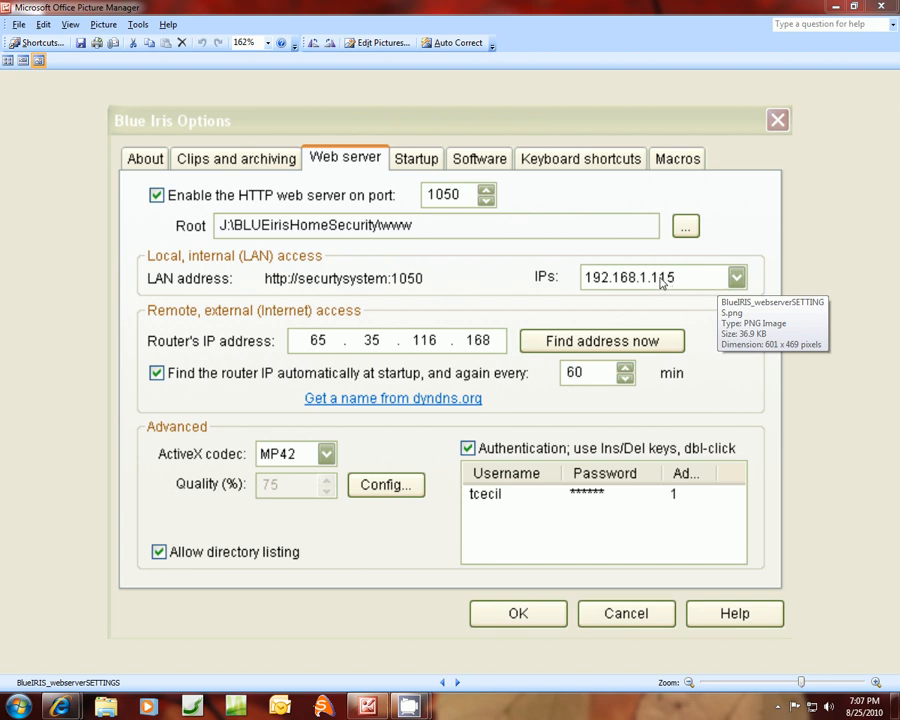
{"action": "mouse_move", "coordinate": [665, 285]}
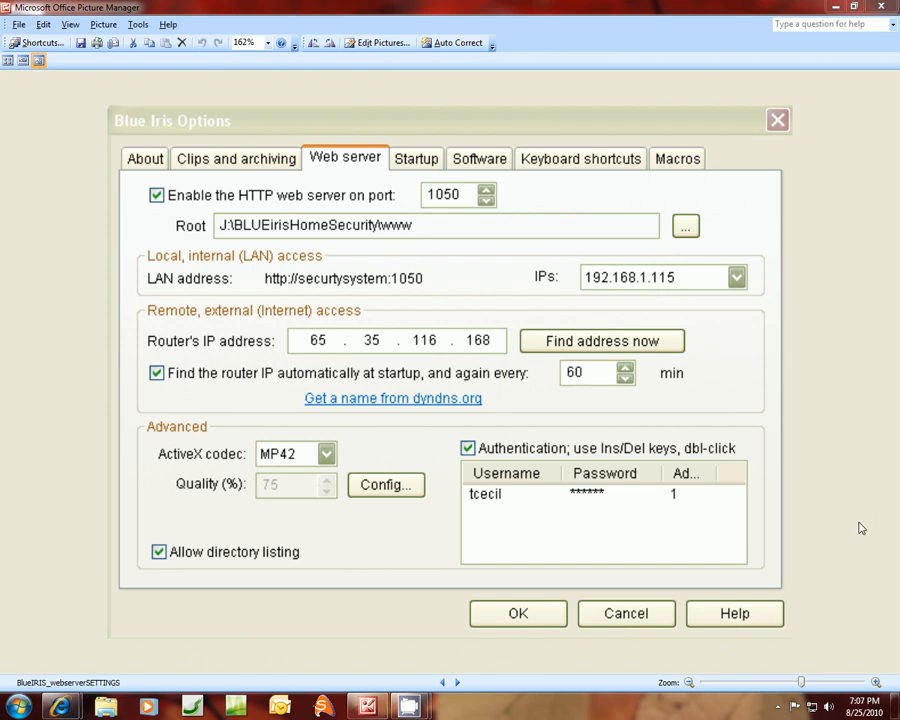
{"action": "mouse_move", "coordinate": [519, 613]}
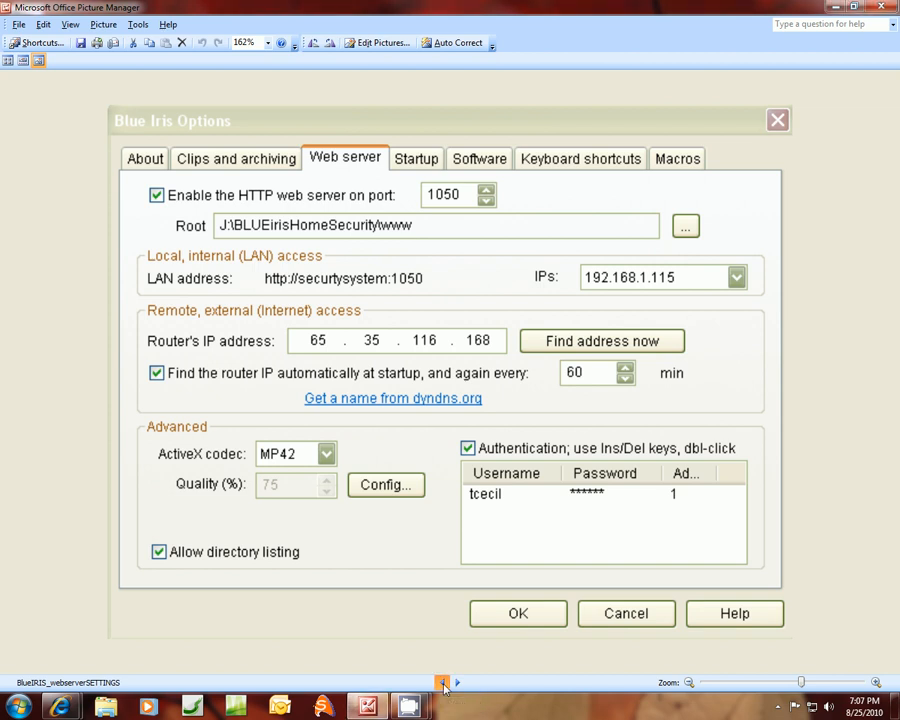
- Step back to the BlueIRIS_cameras screenshot showing the camera grid and clips list
{"action": "left_click", "coordinate": [518, 613]}
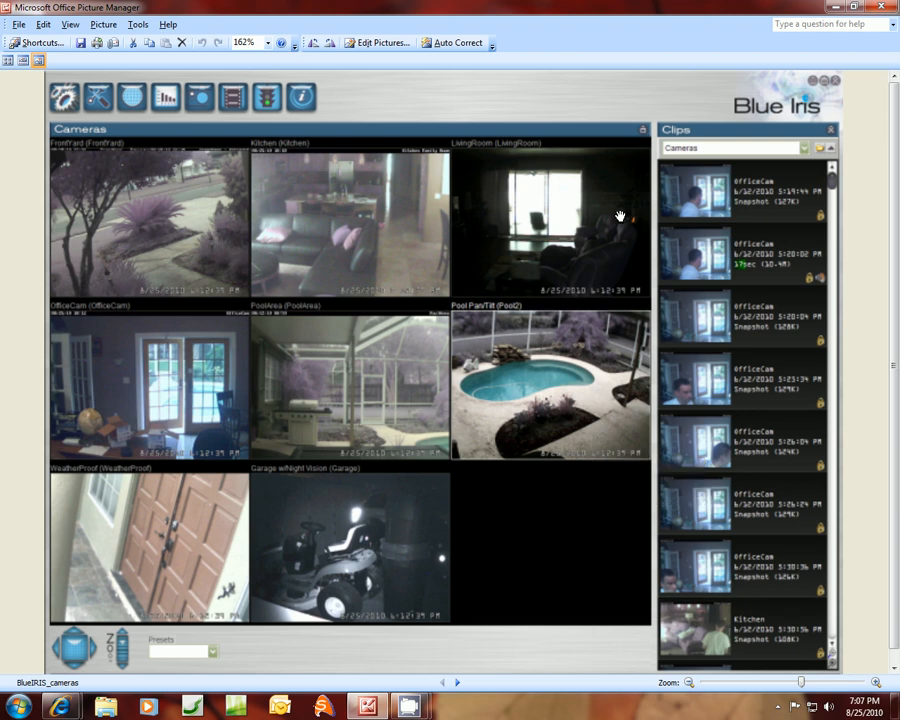
{"action": "mouse_move", "coordinate": [343, 628]}
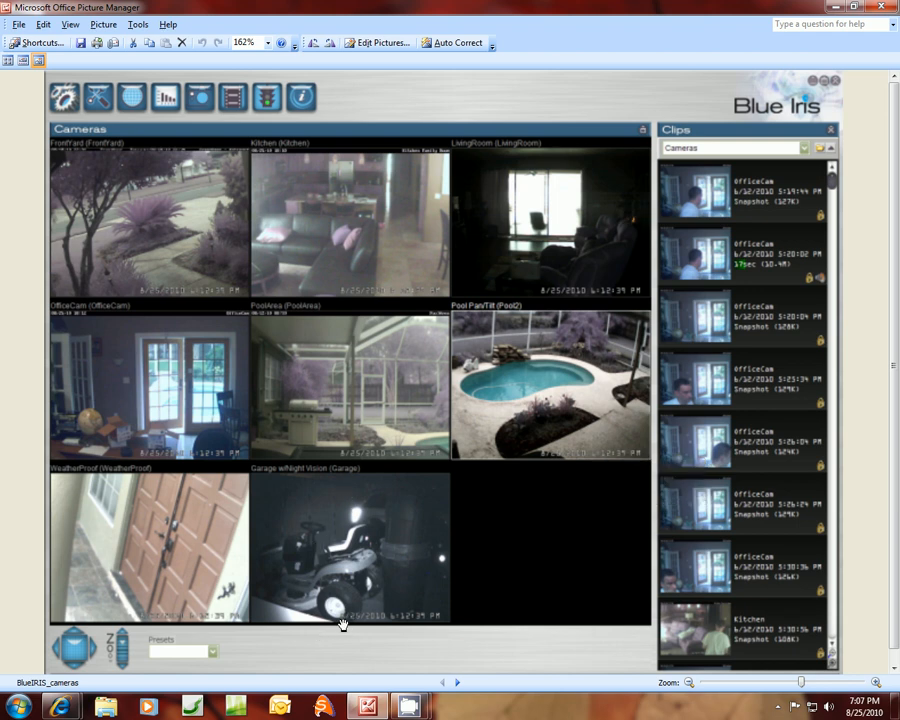
{"action": "mouse_move", "coordinate": [367, 707]}
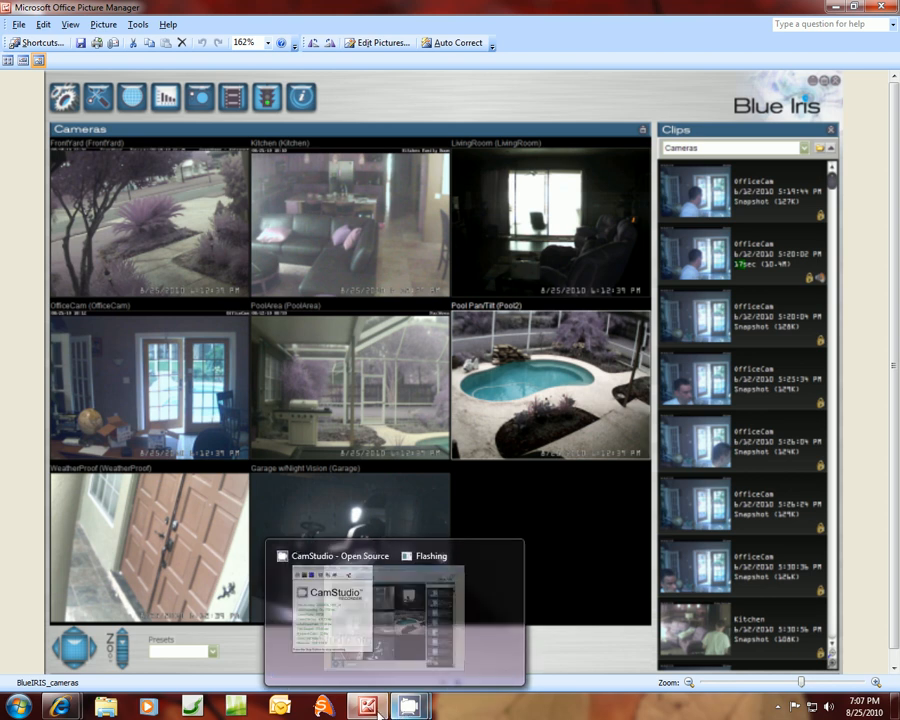